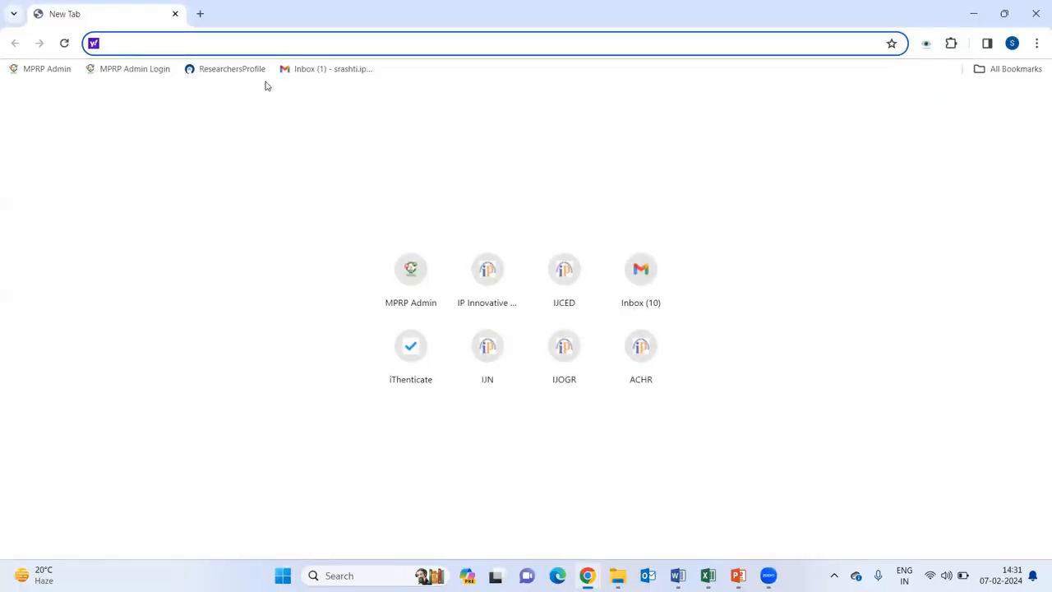
Step: Search for Google Scholar, open its home page and switch to the other Google account
text(Google Scholar)
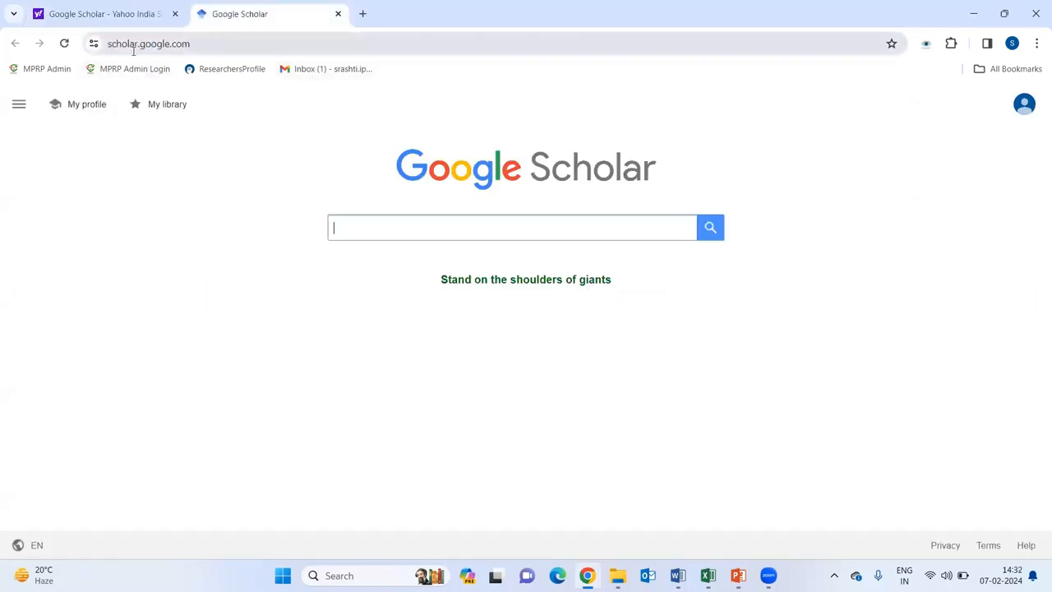
mouse_move(595, 38)
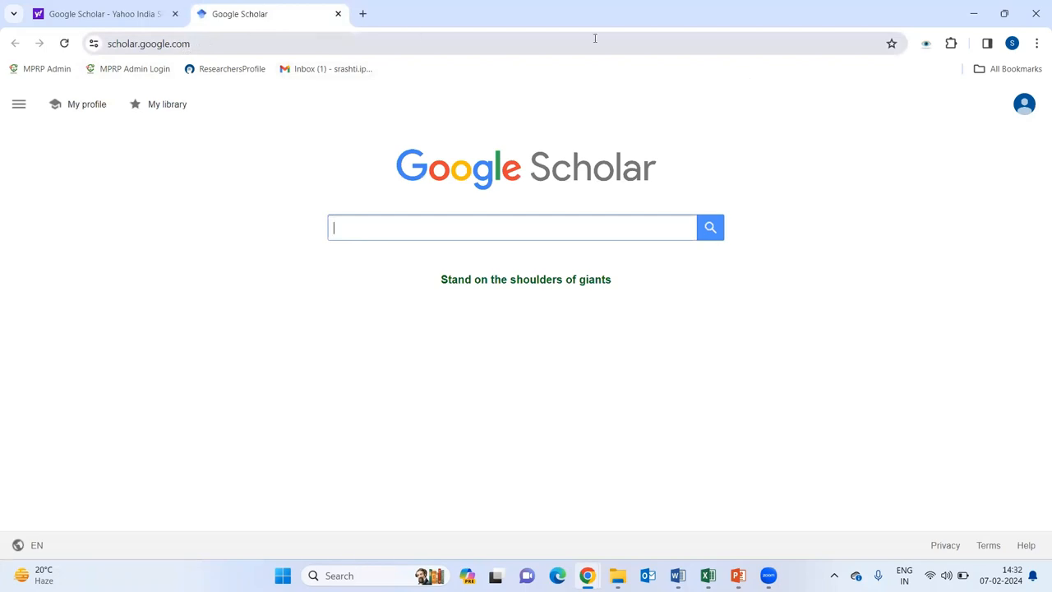
click(1024, 105)
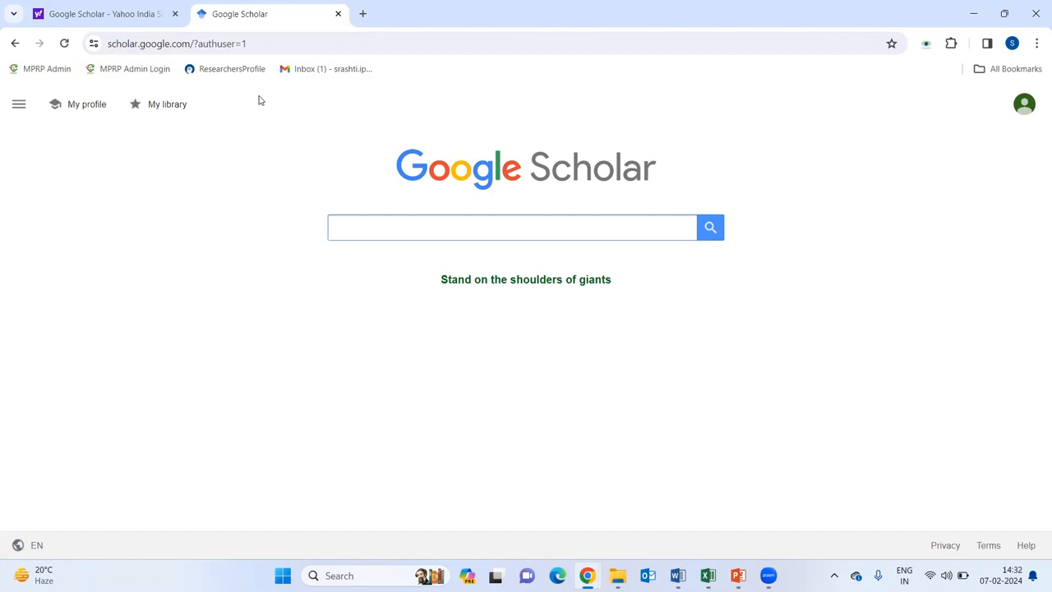
mouse_move(220, 96)
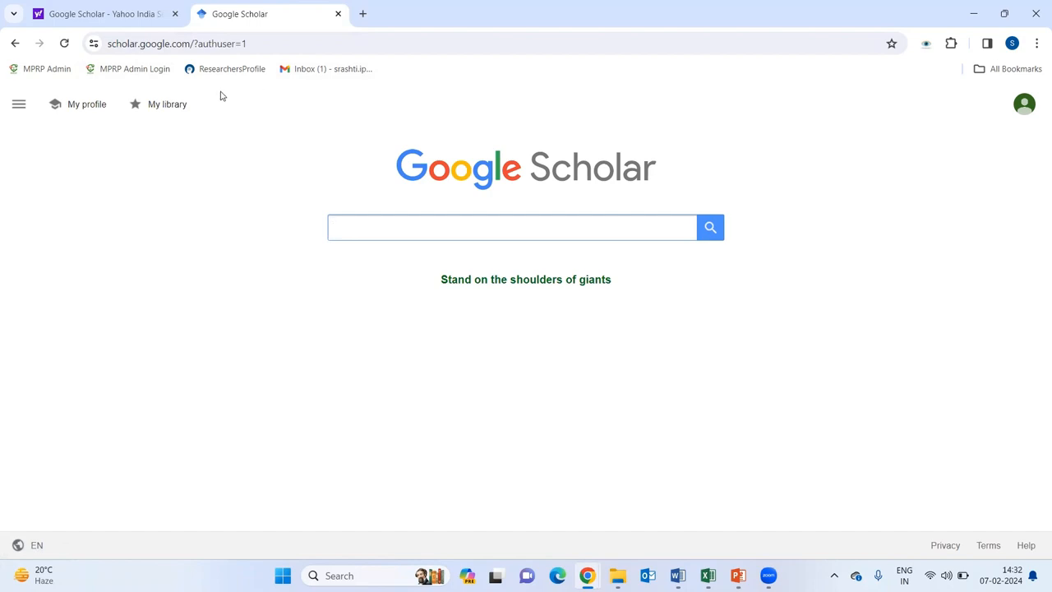
Step: Start a new citations profile via My profile, opening the setup form
click(86, 104)
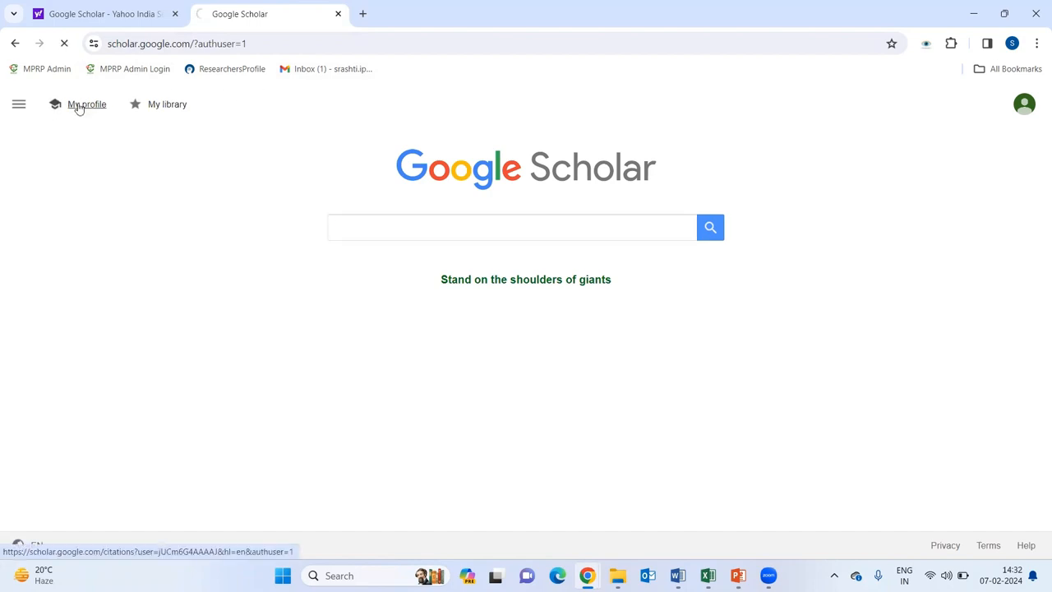
click(85, 106)
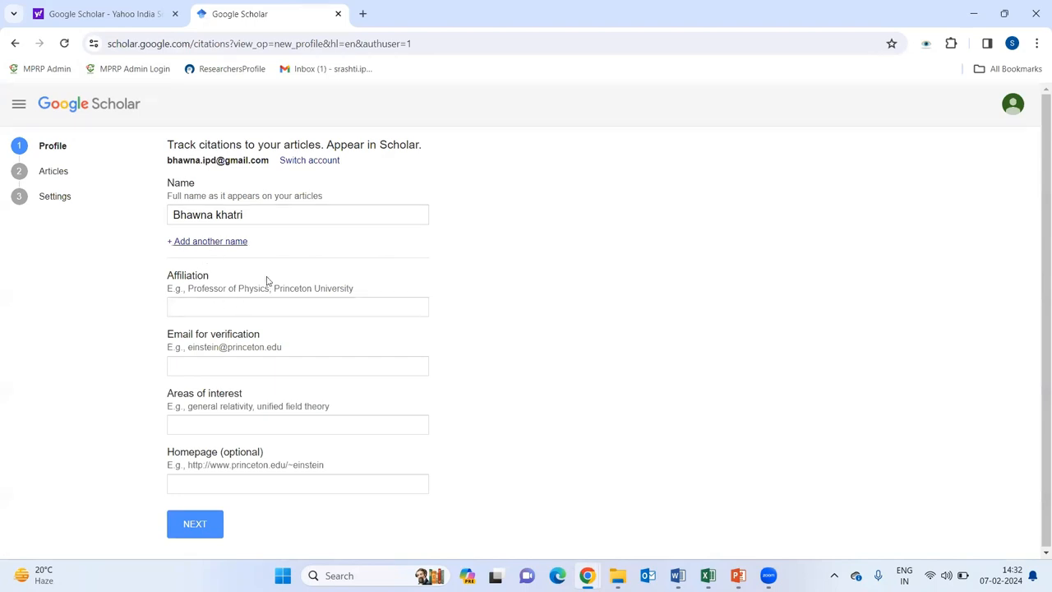
Step: Enter the affiliation "Assistant Professor, Delhi University" on the profile form
click(298, 308)
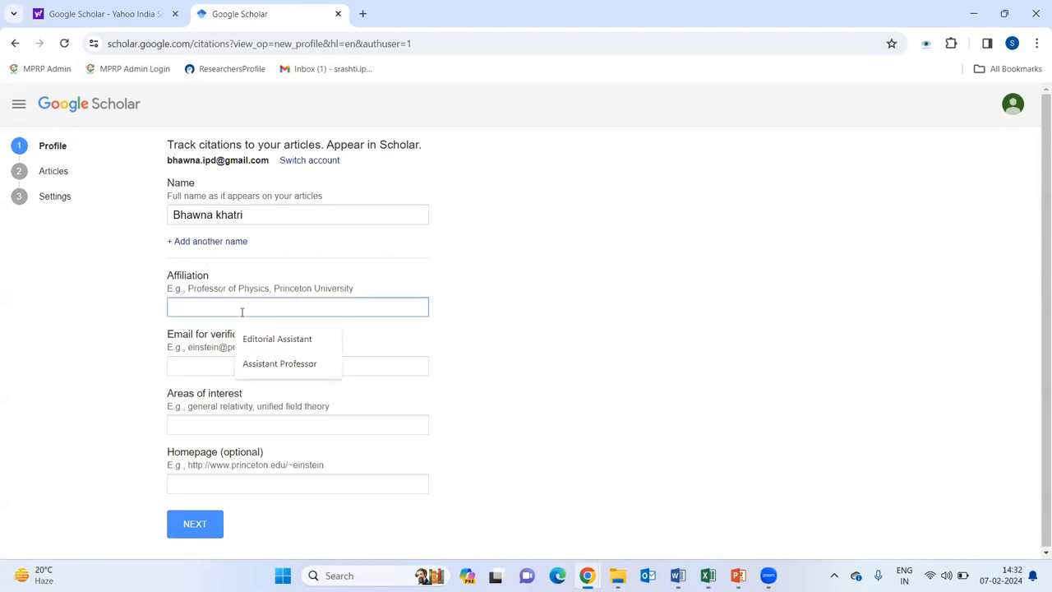
click(279, 363)
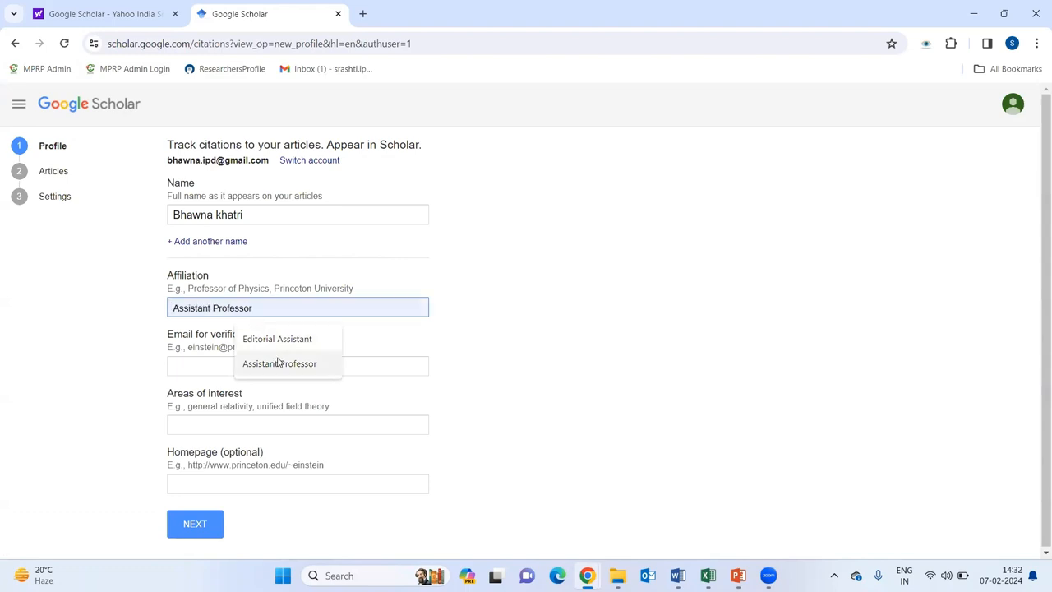
click(280, 364)
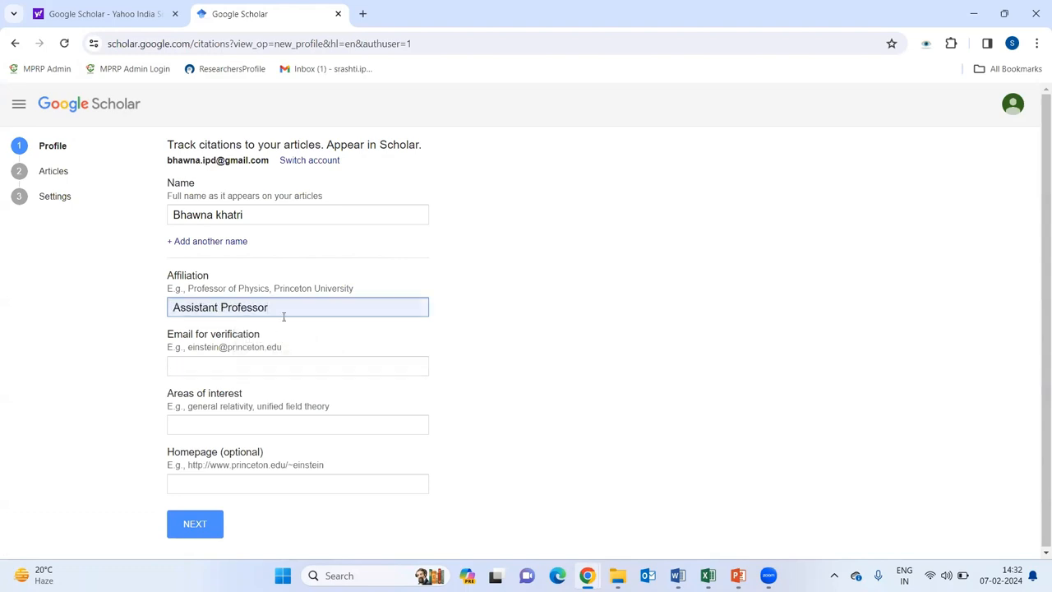
text(,)
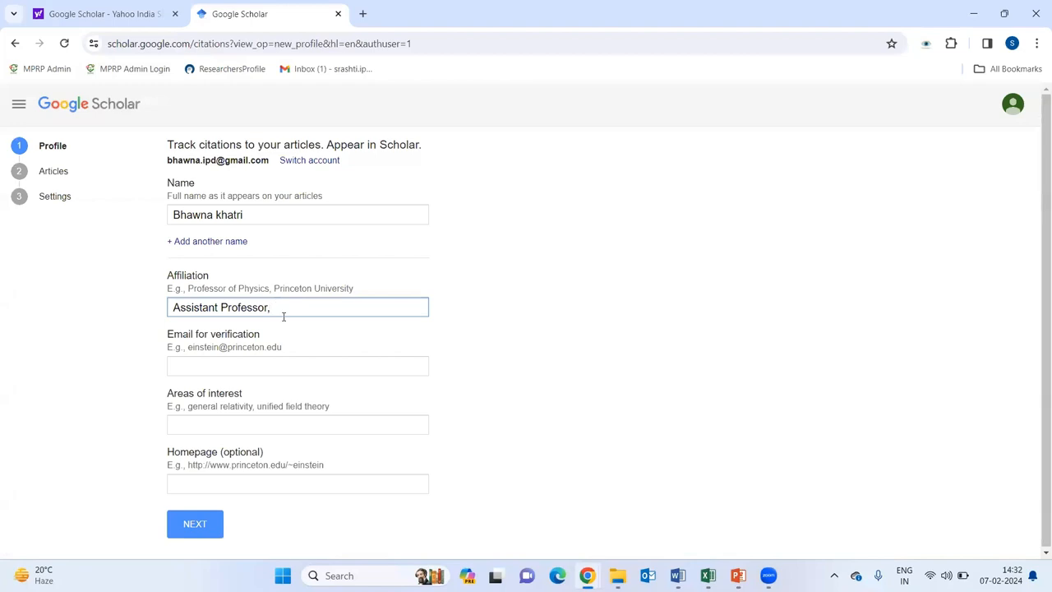
text(Delhi)
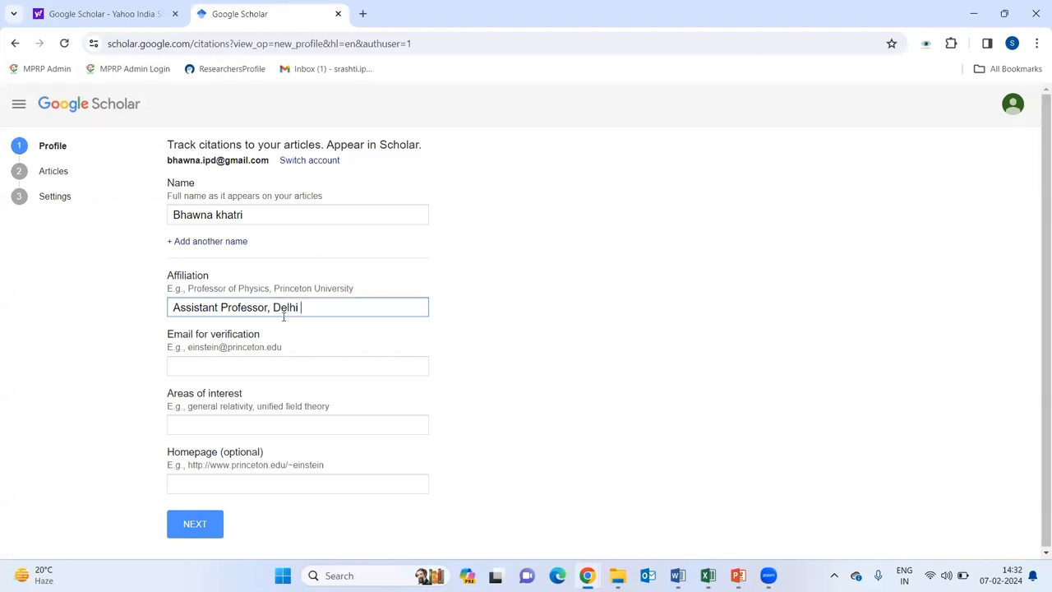
text(Univers)
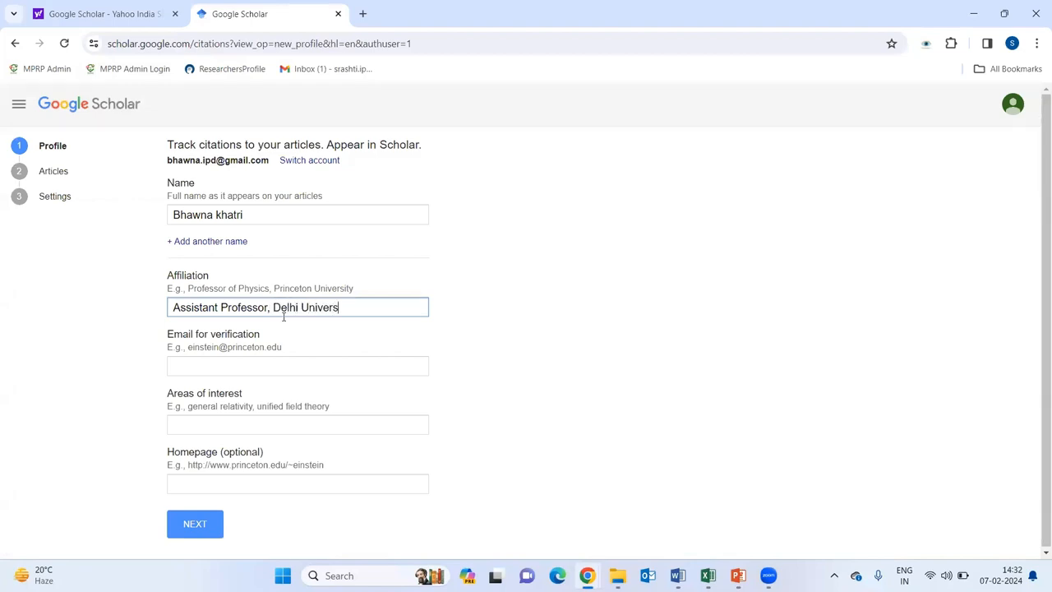
text(ity)
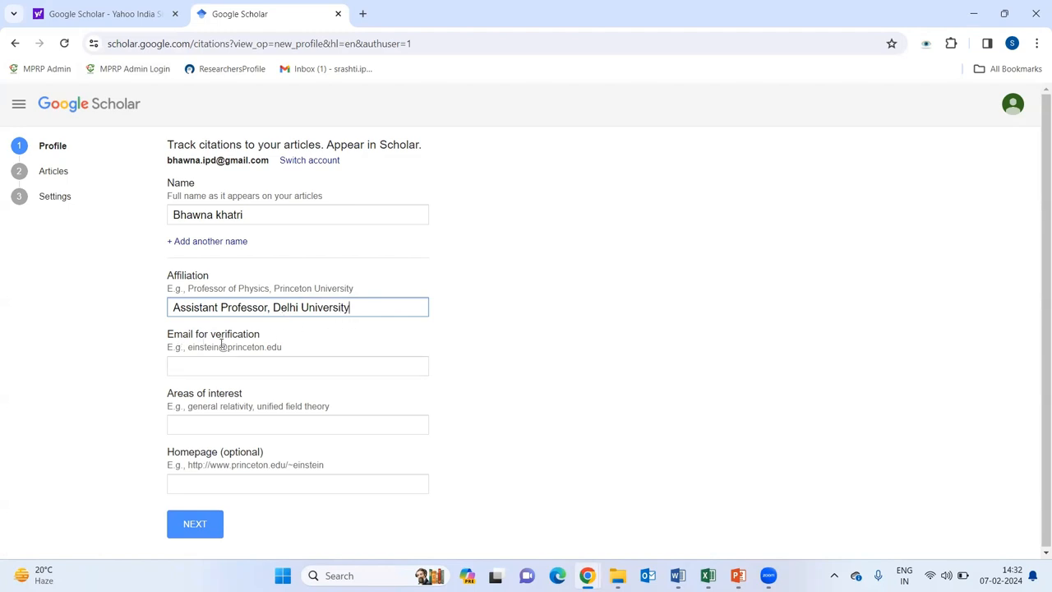
mouse_move(200, 346)
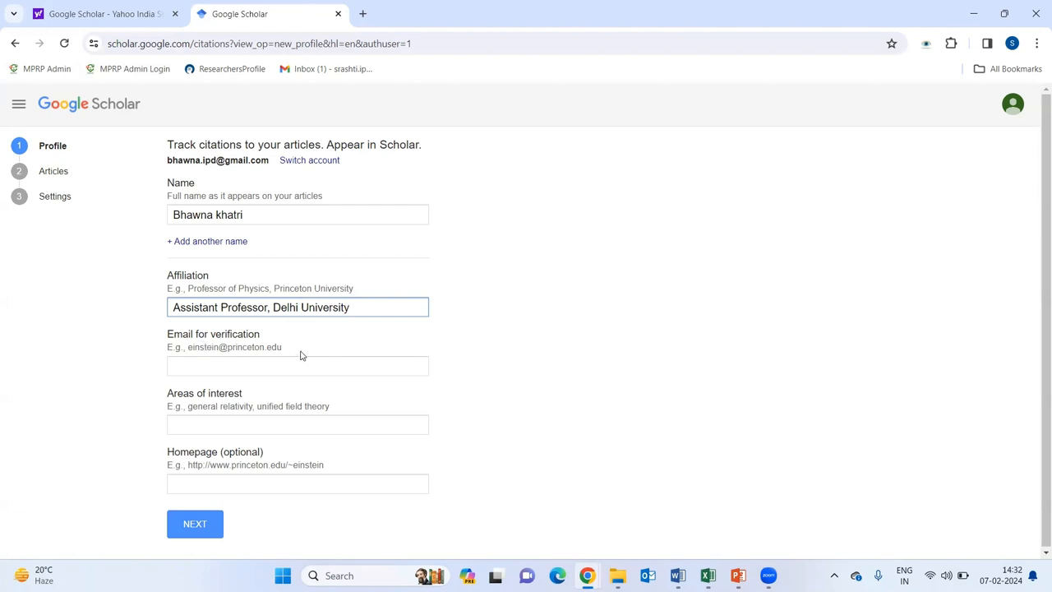
mouse_move(283, 353)
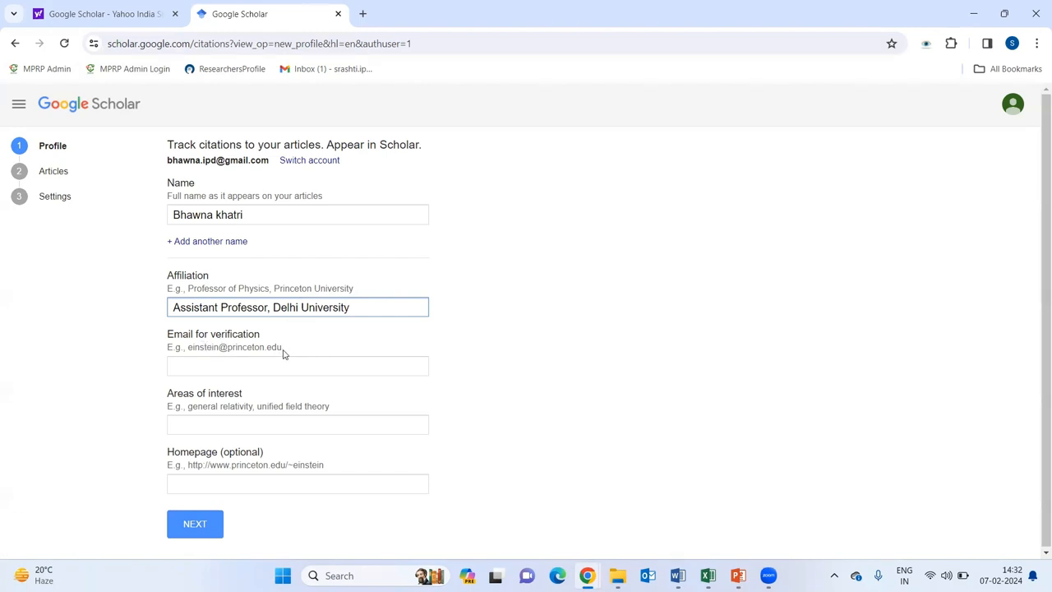
click(297, 365)
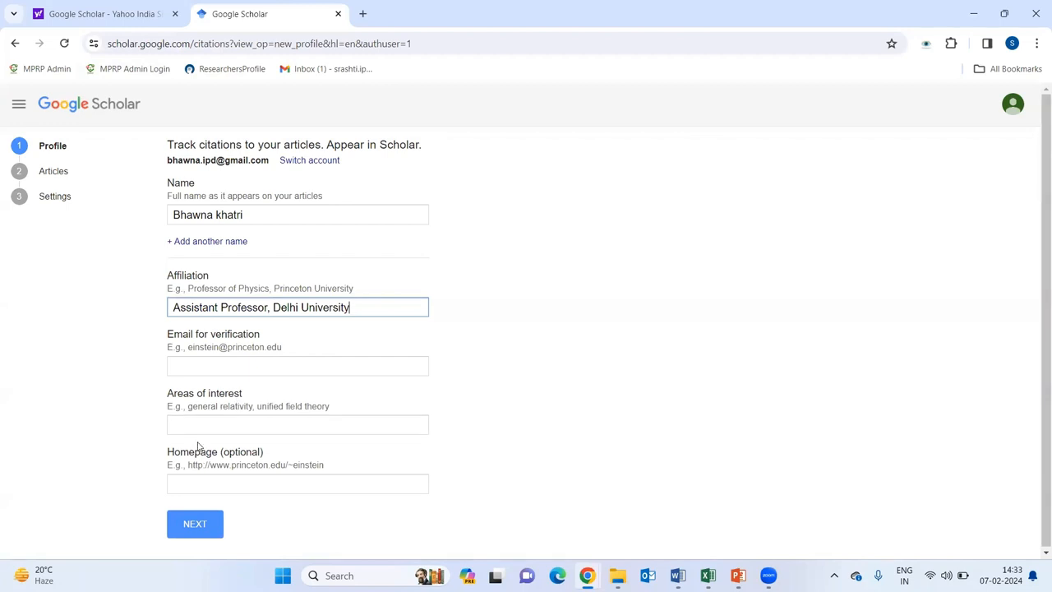
Step: Enter "Plant Biotechnology, Plant Tissue Culture" as areas of interest, fixing the typo
click(298, 425)
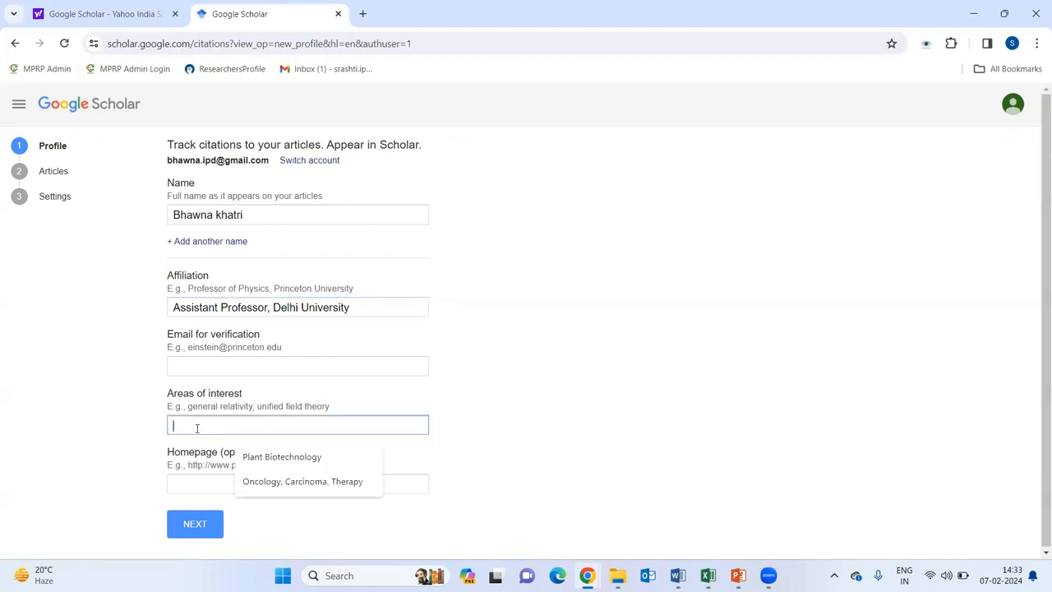
text(Plant B)
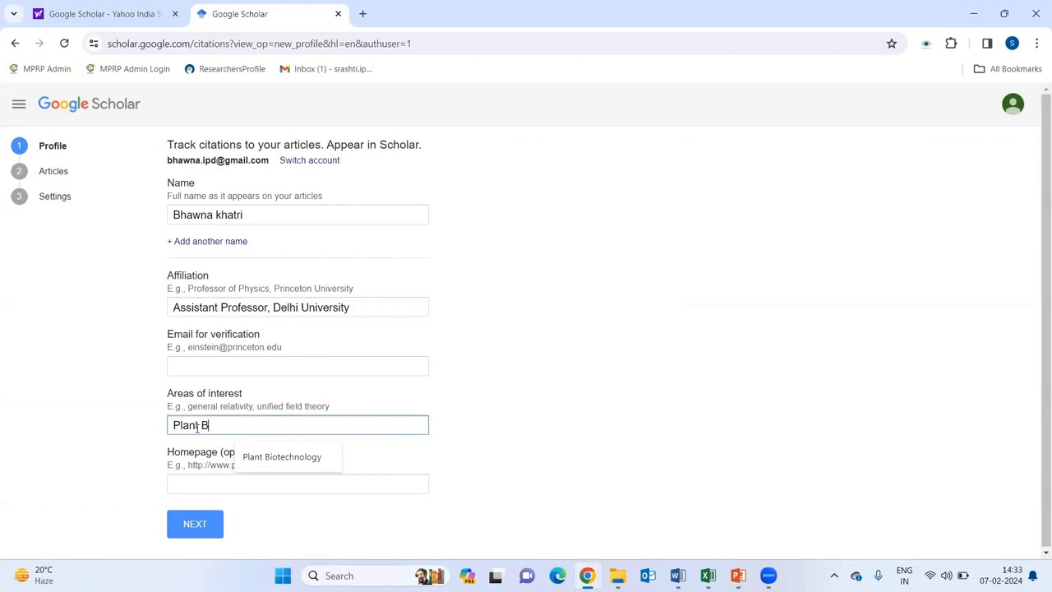
text(ioteex)
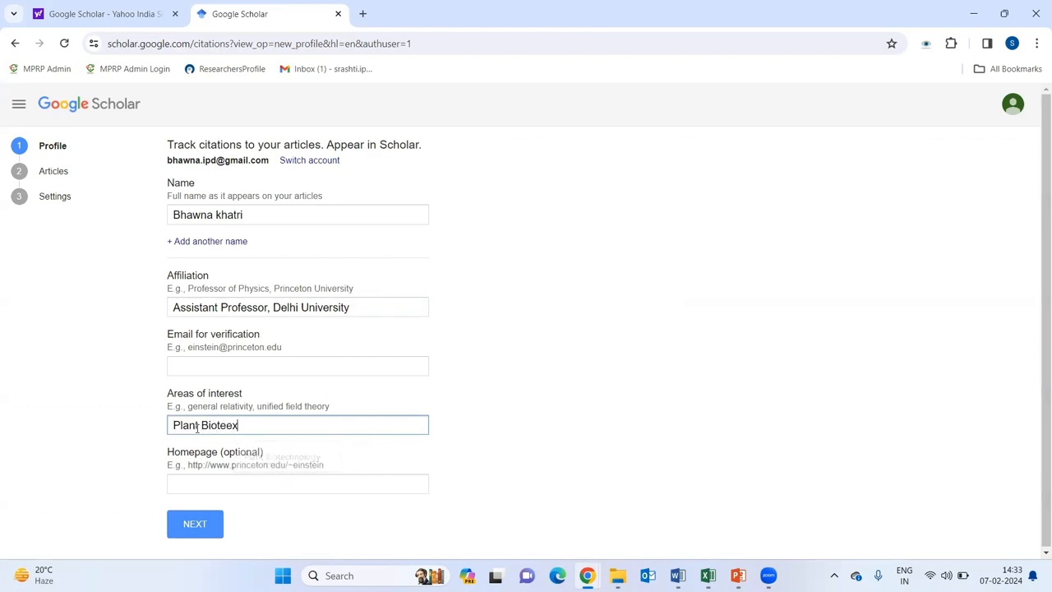
key(Backspace)
text(chnology, Plant)
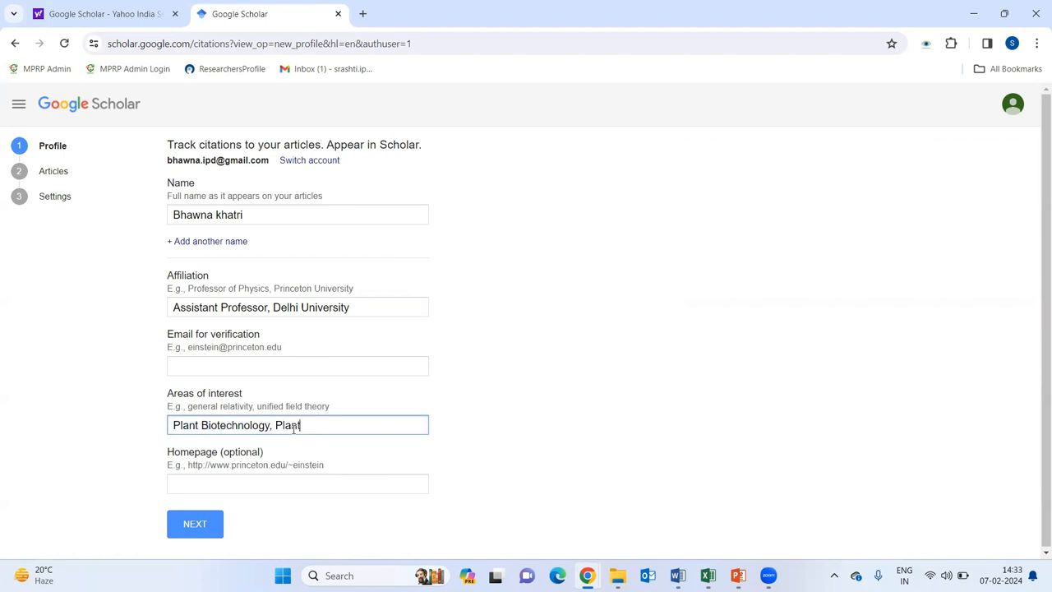
text(Tissue)
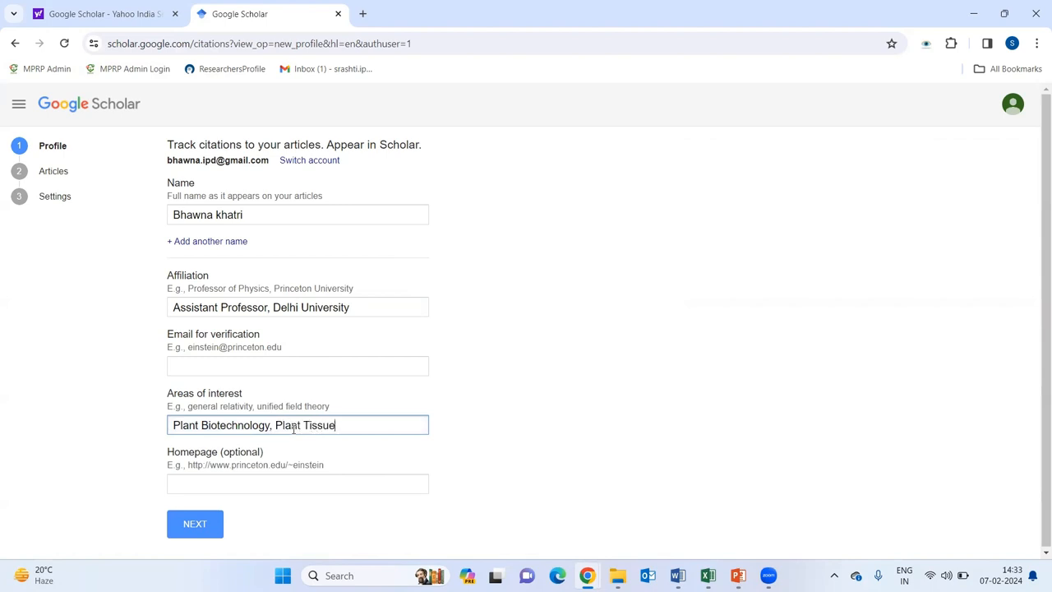
text(Cult)
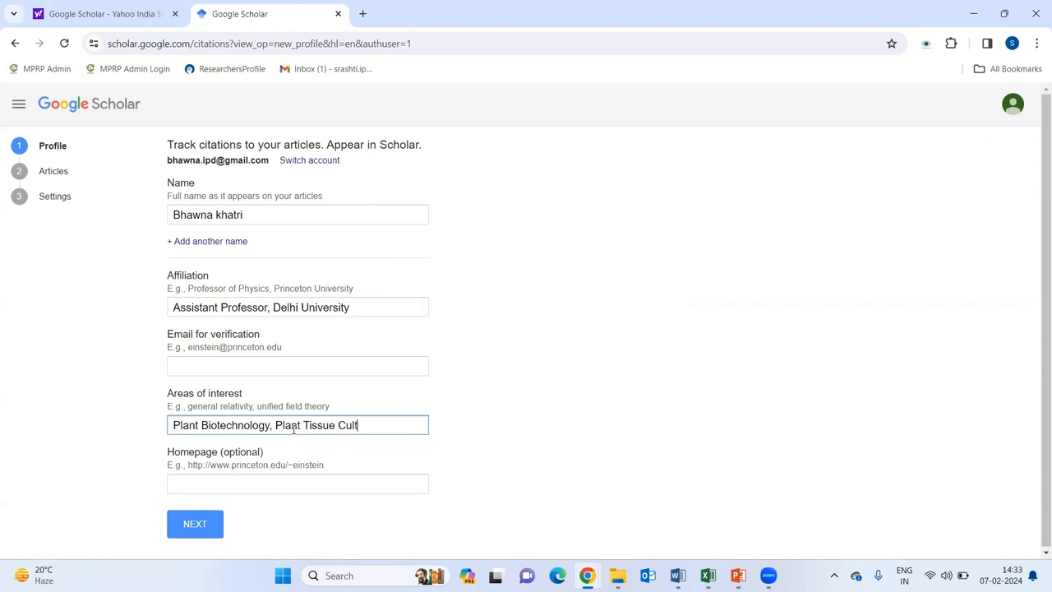
text(ure)
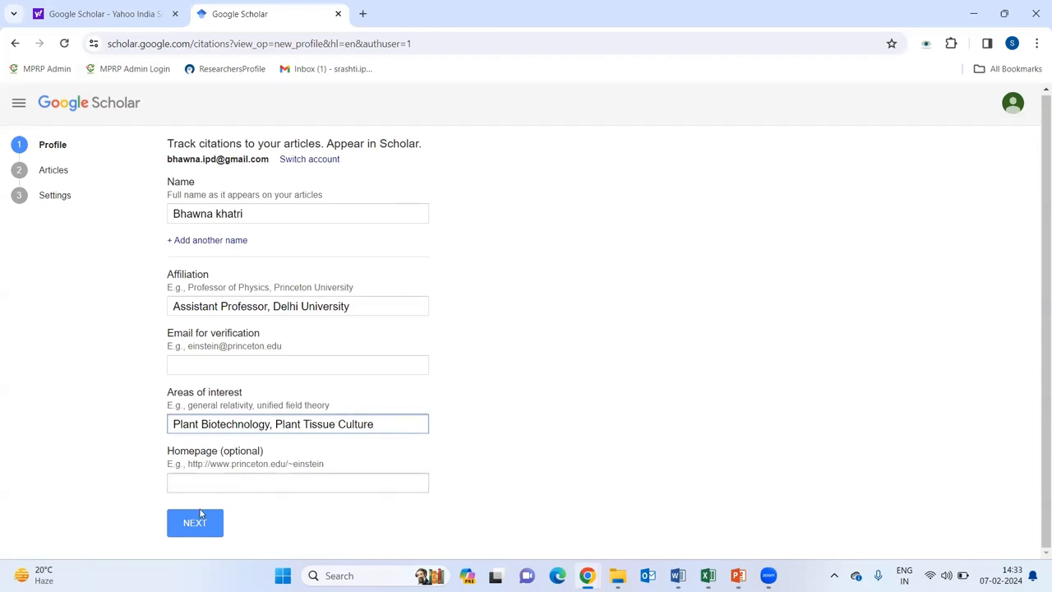
Step: Submit the name, affiliation and interests and continue to choosing articles
click(194, 523)
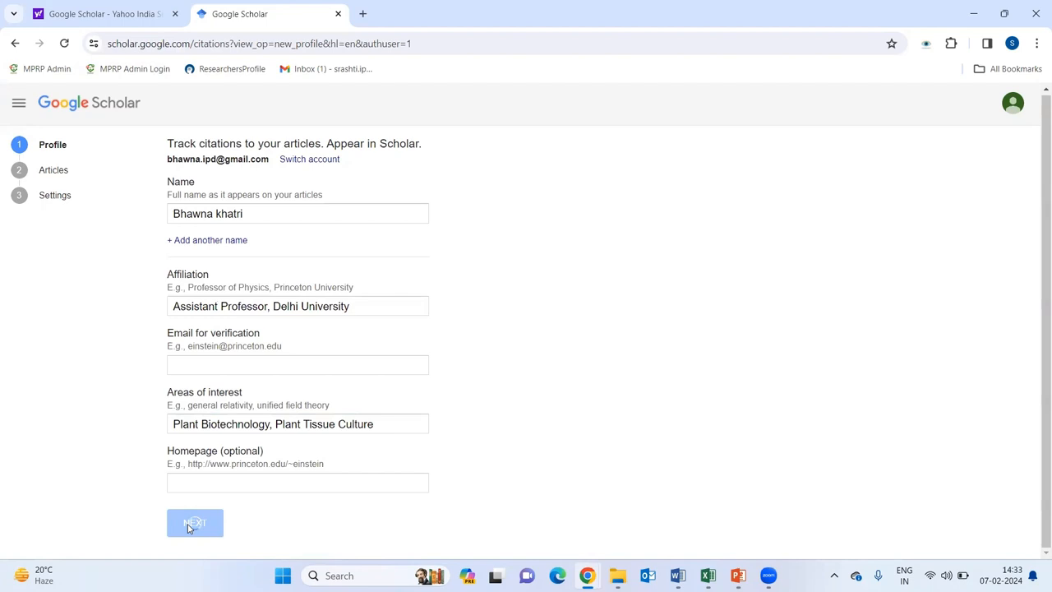
click(194, 523)
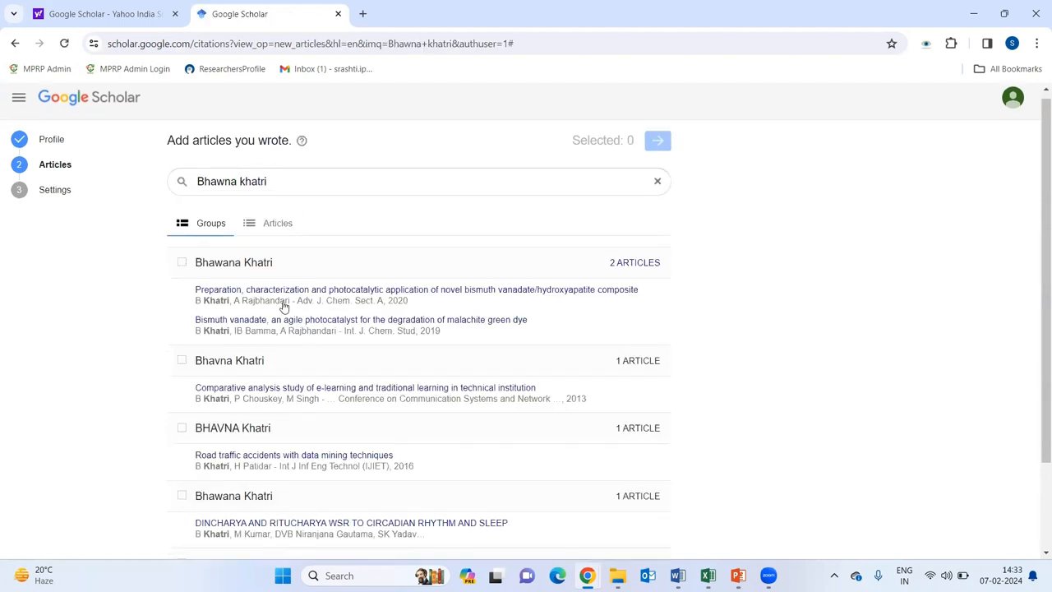
scroll(down, 3)
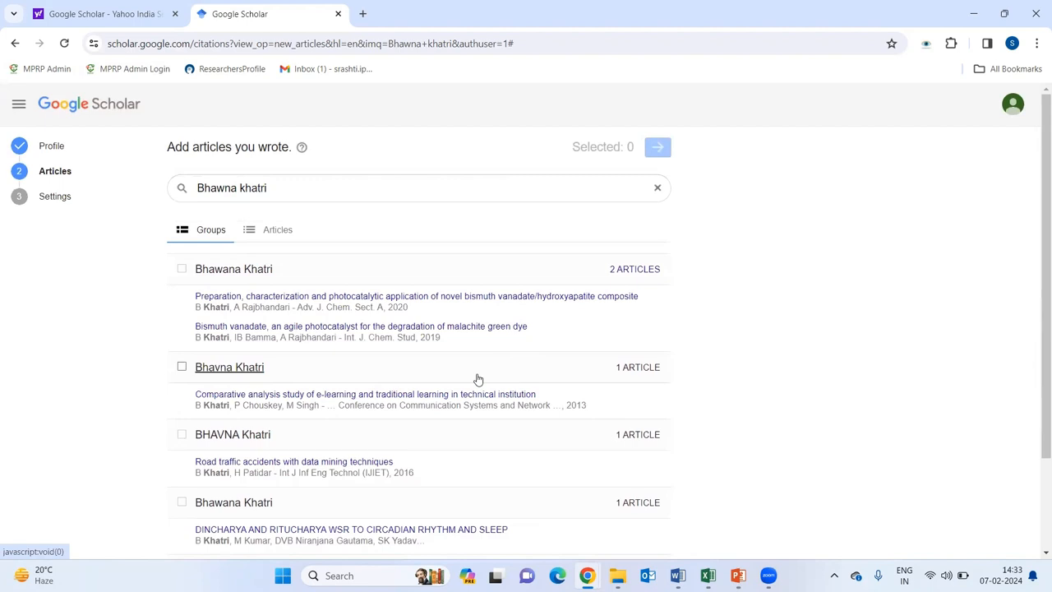
mouse_move(460, 376)
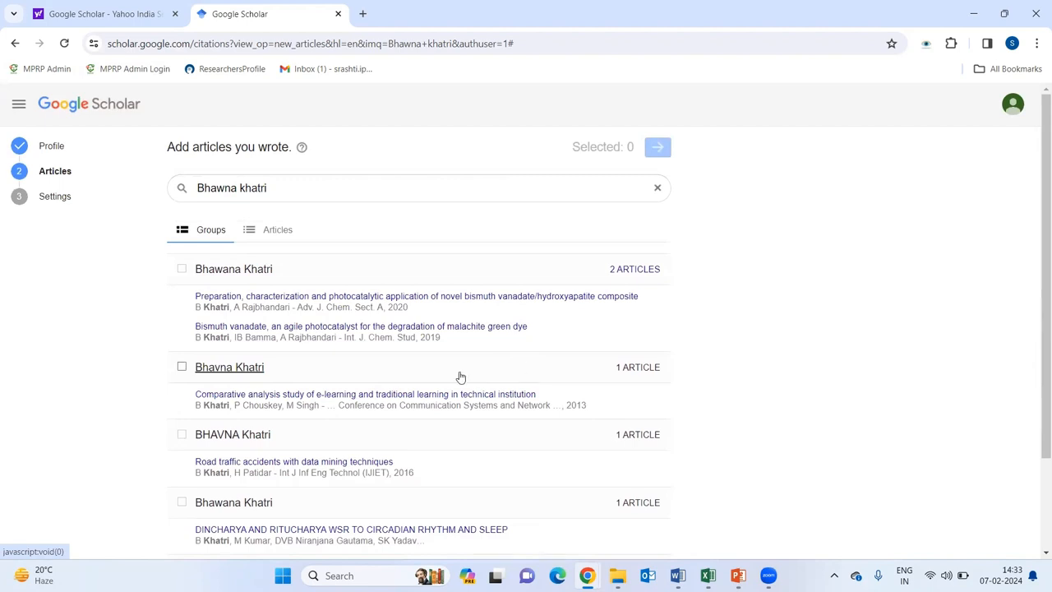
mouse_move(281, 296)
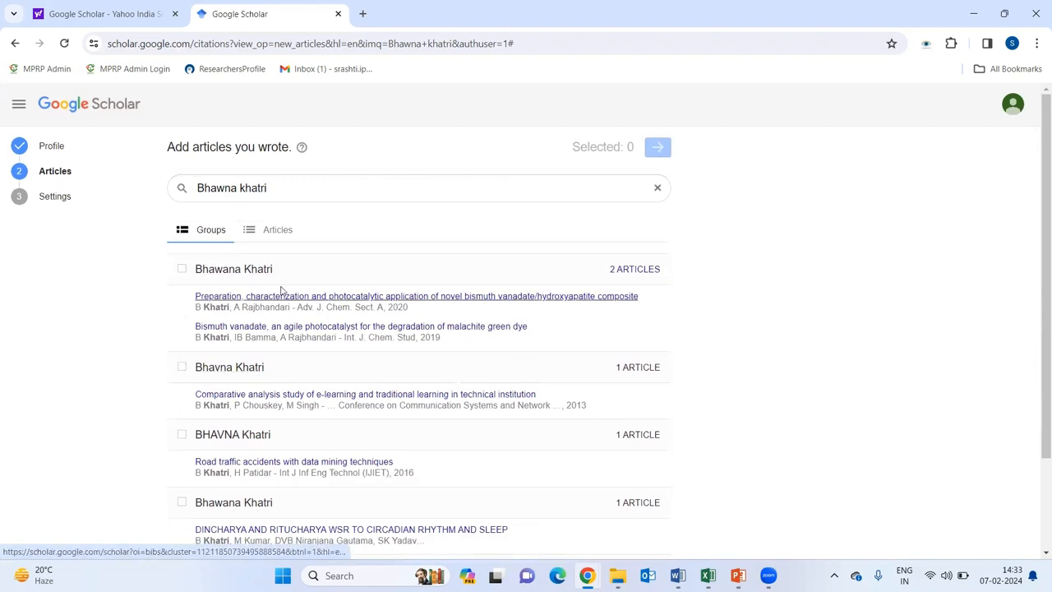
mouse_move(501, 291)
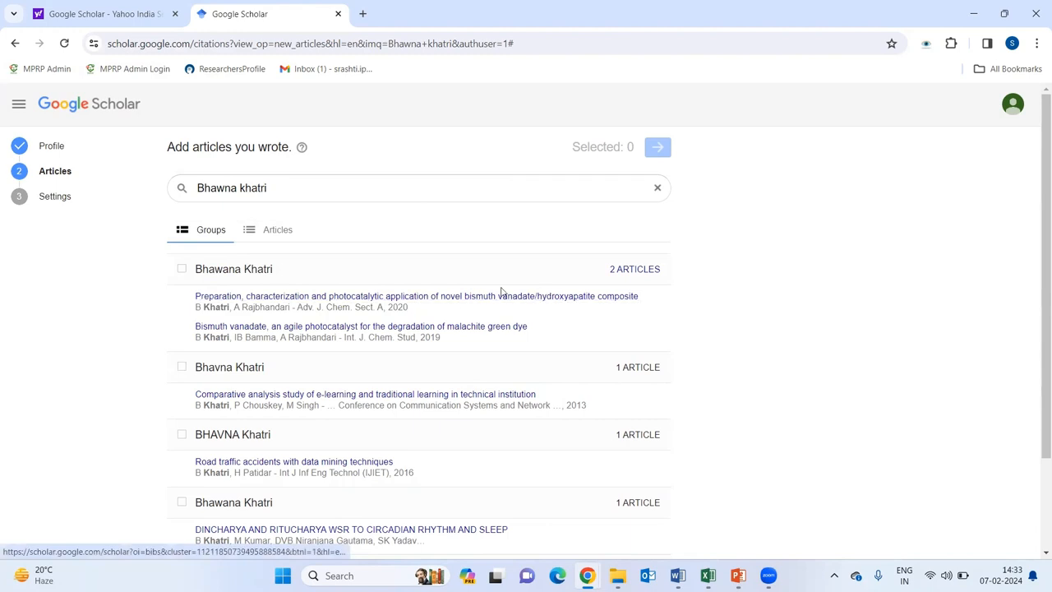
mouse_move(286, 286)
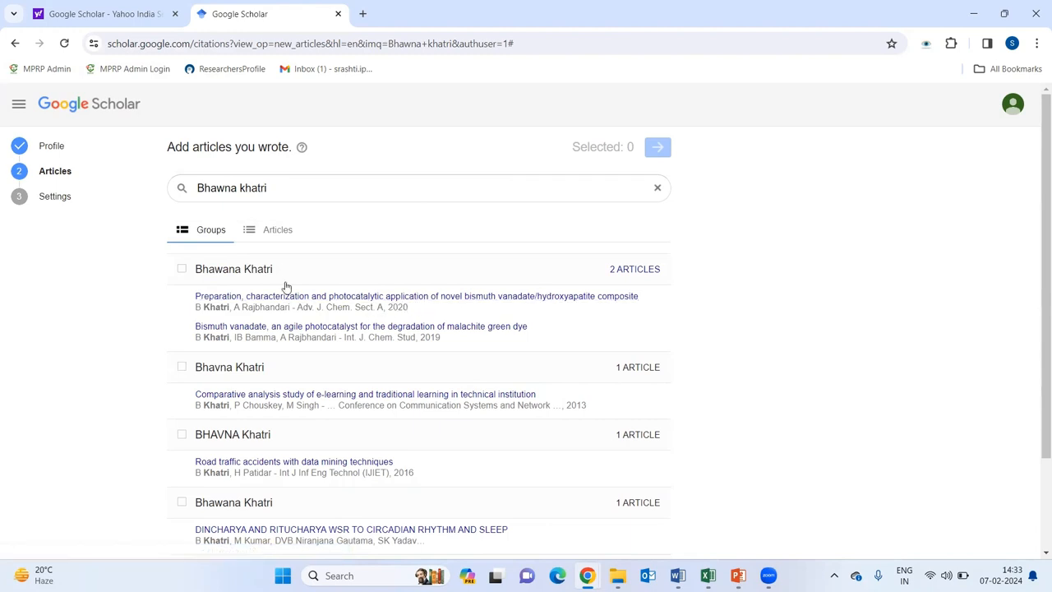
click(181, 268)
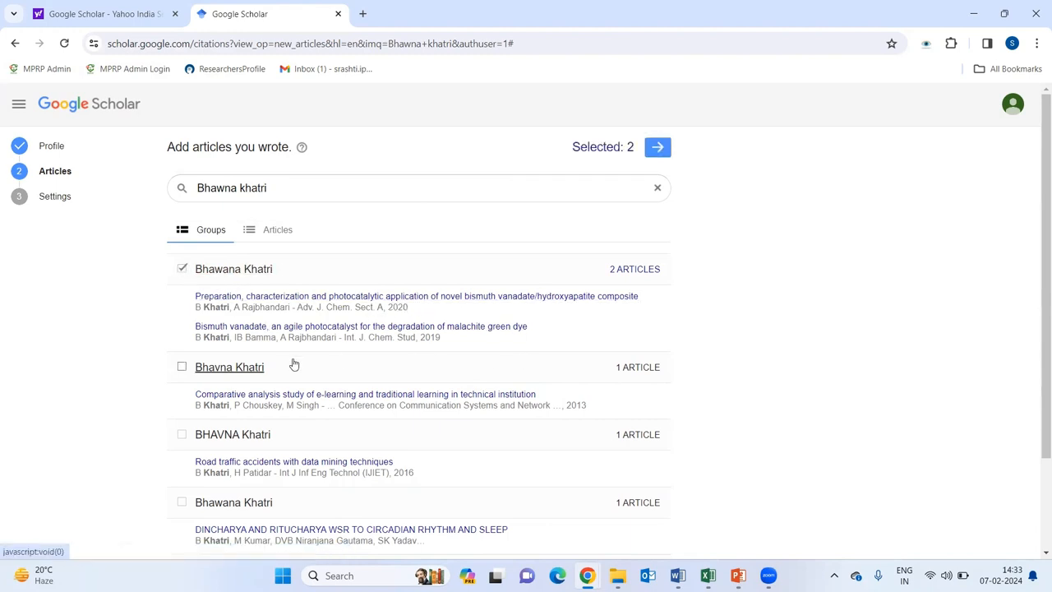
scroll(down, 3)
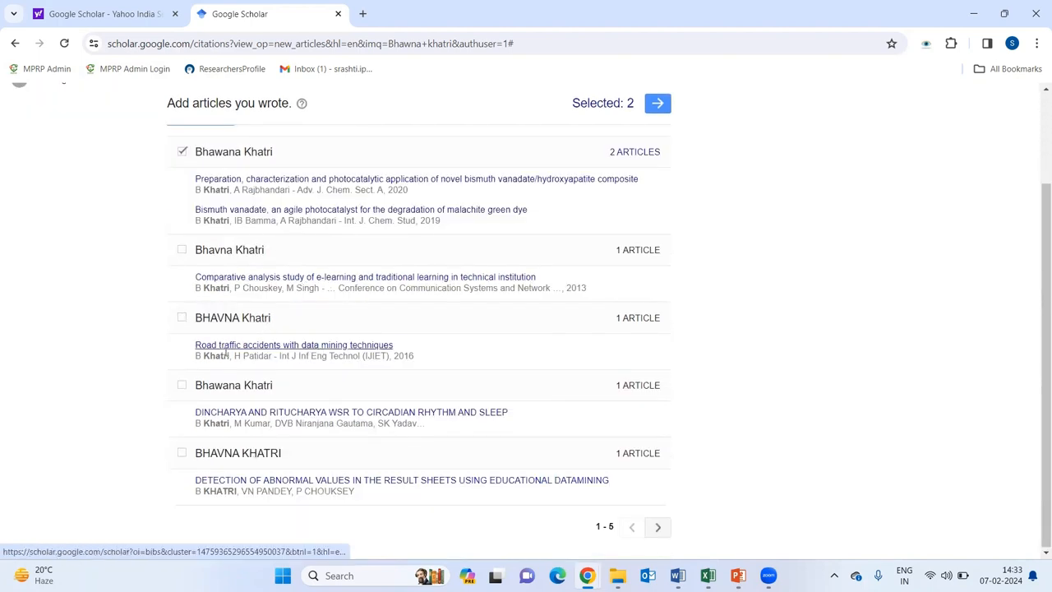
mouse_move(336, 355)
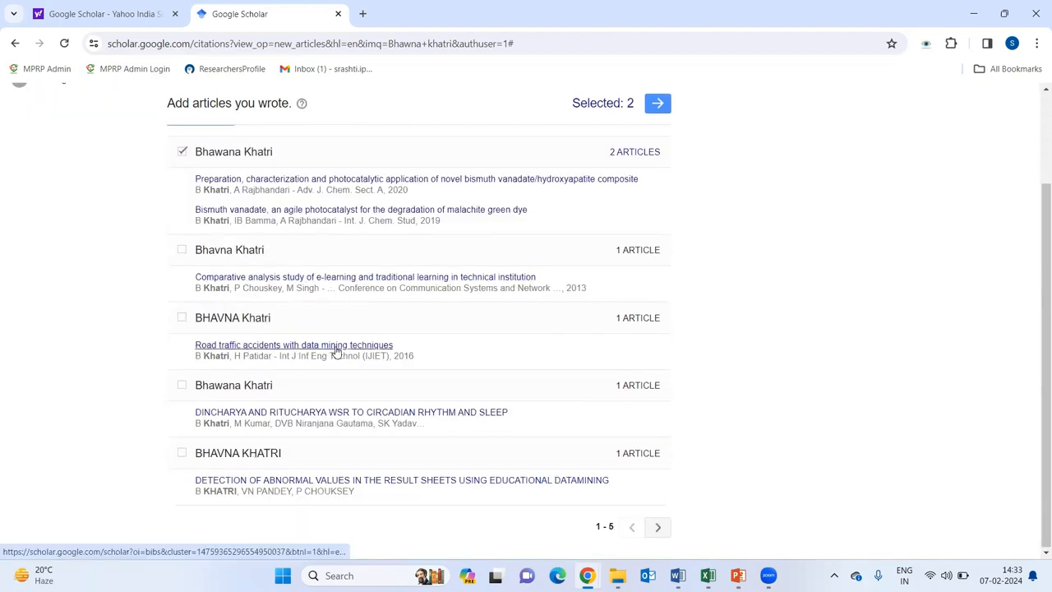
click(180, 317)
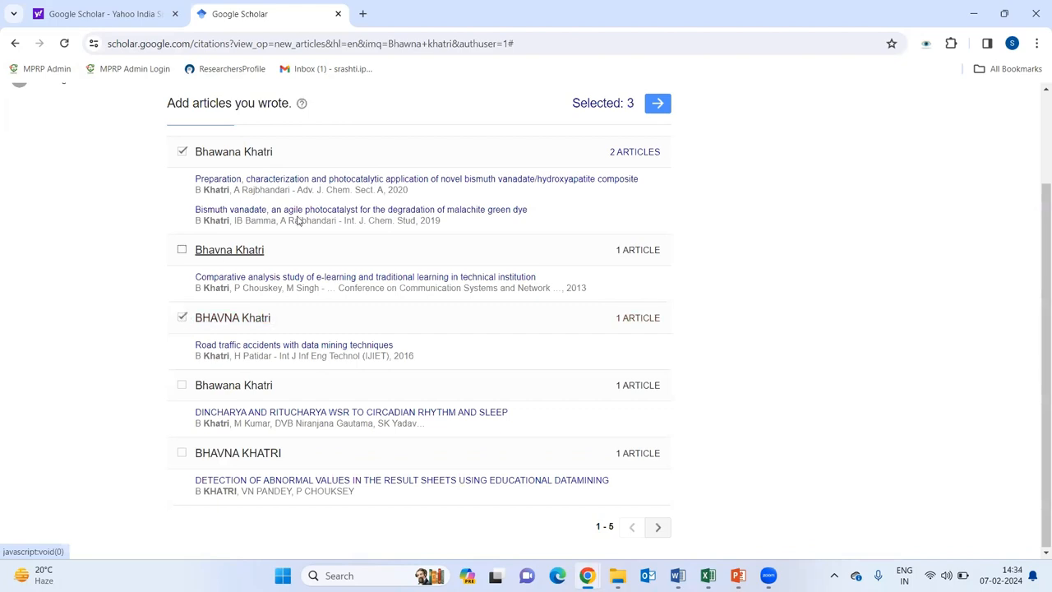
mouse_move(516, 269)
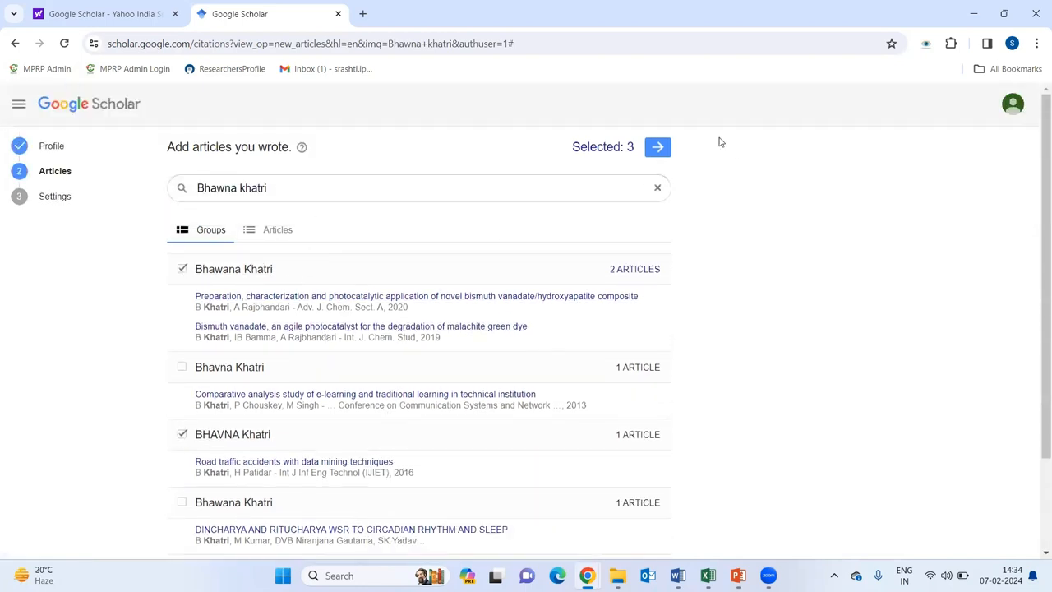
click(657, 147)
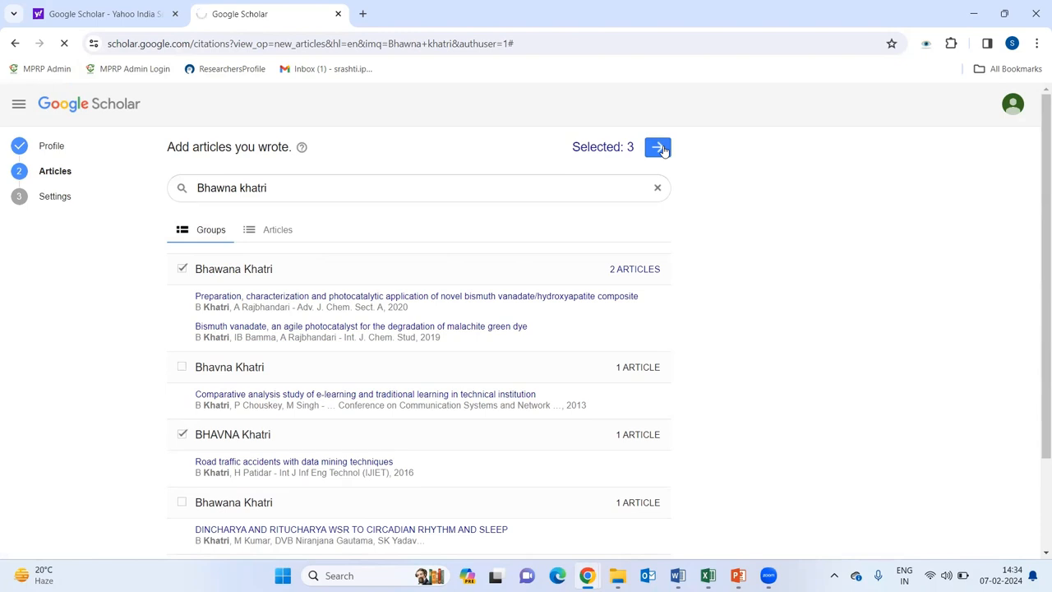
Step: Continue to profile settings and review the automatic article updates description
click(657, 148)
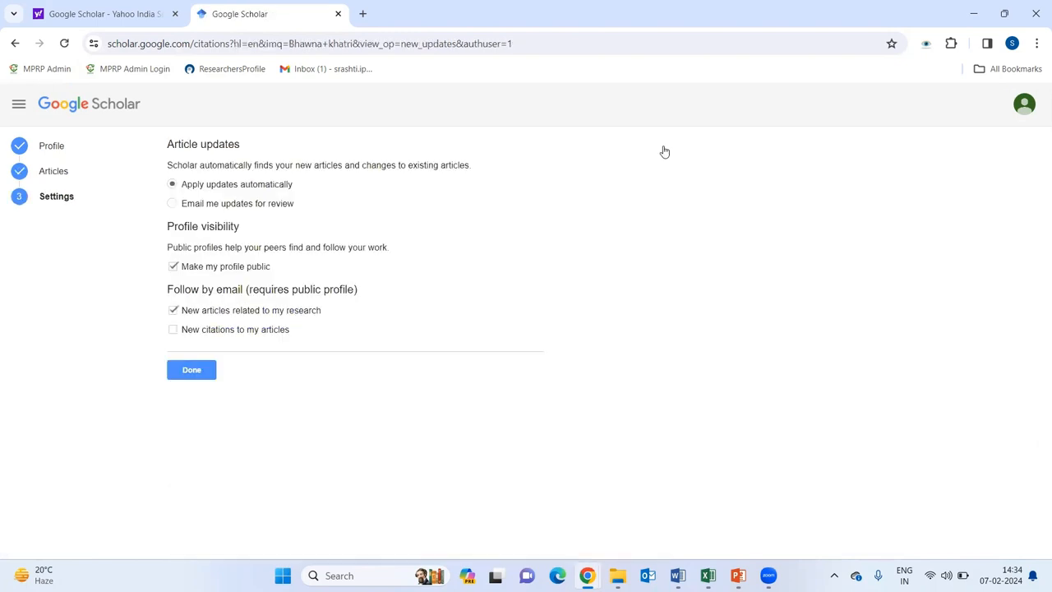
mouse_move(663, 149)
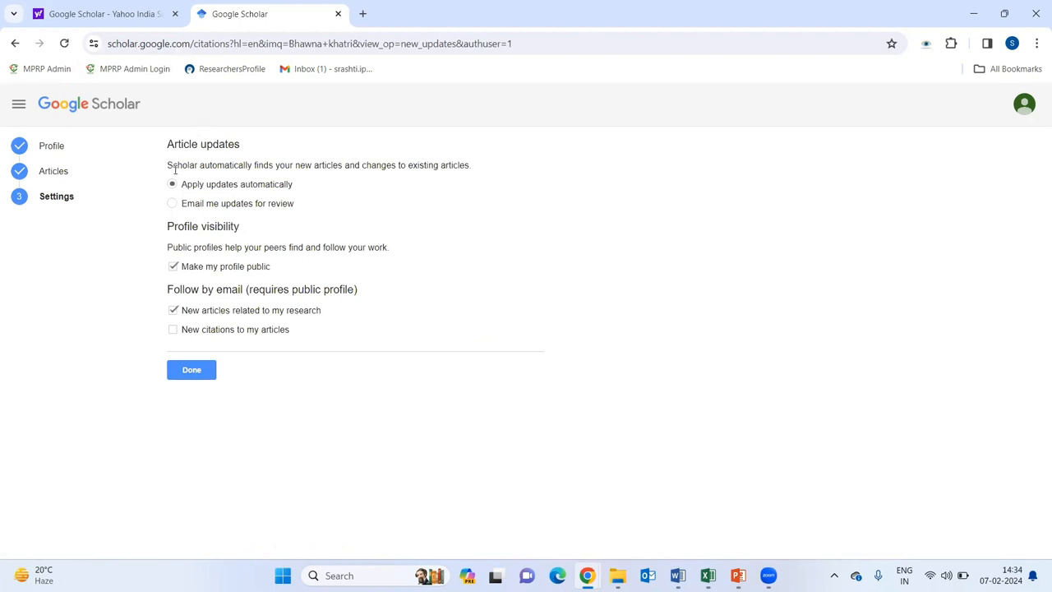
drag(168, 164, 319, 164)
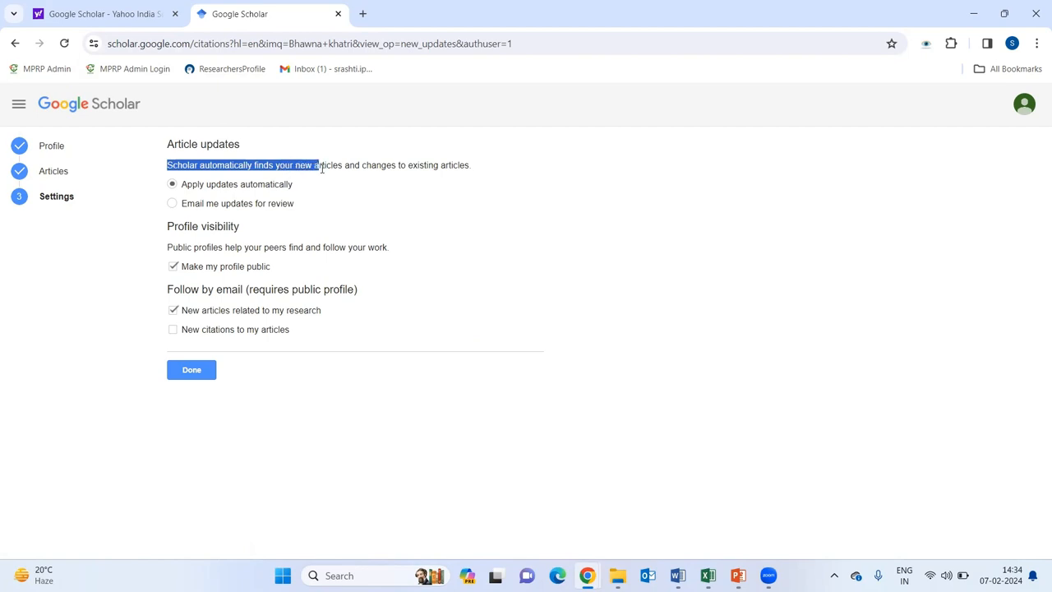
drag(316, 164, 473, 164)
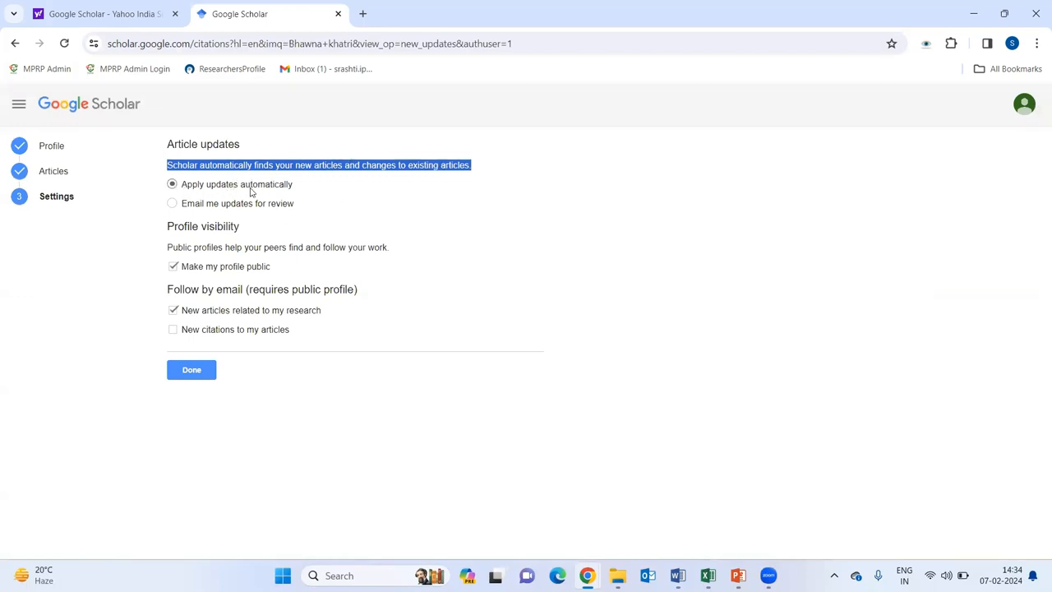
mouse_move(283, 210)
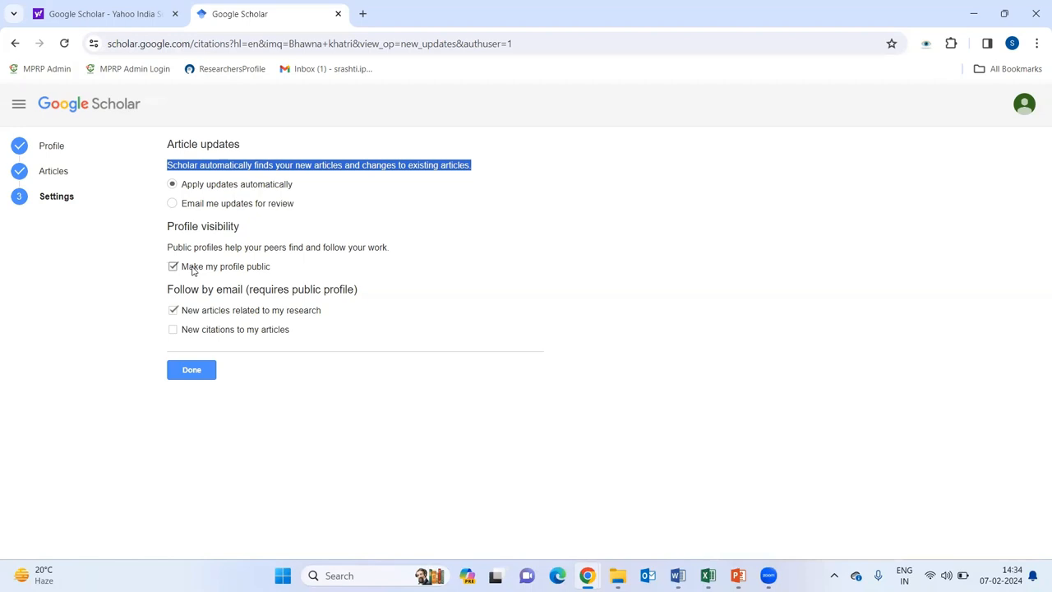
mouse_move(249, 276)
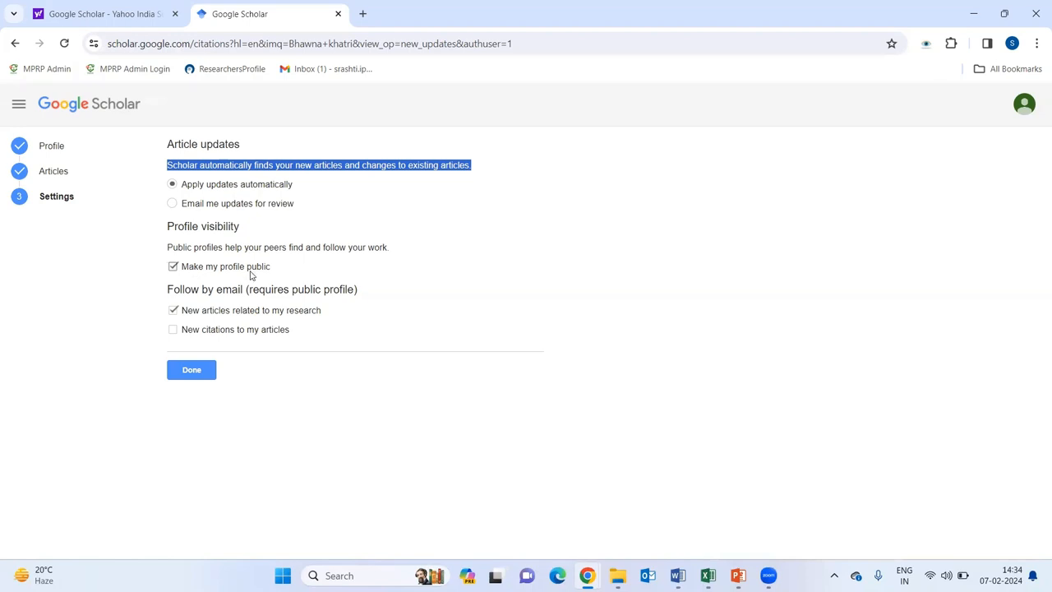
mouse_move(224, 296)
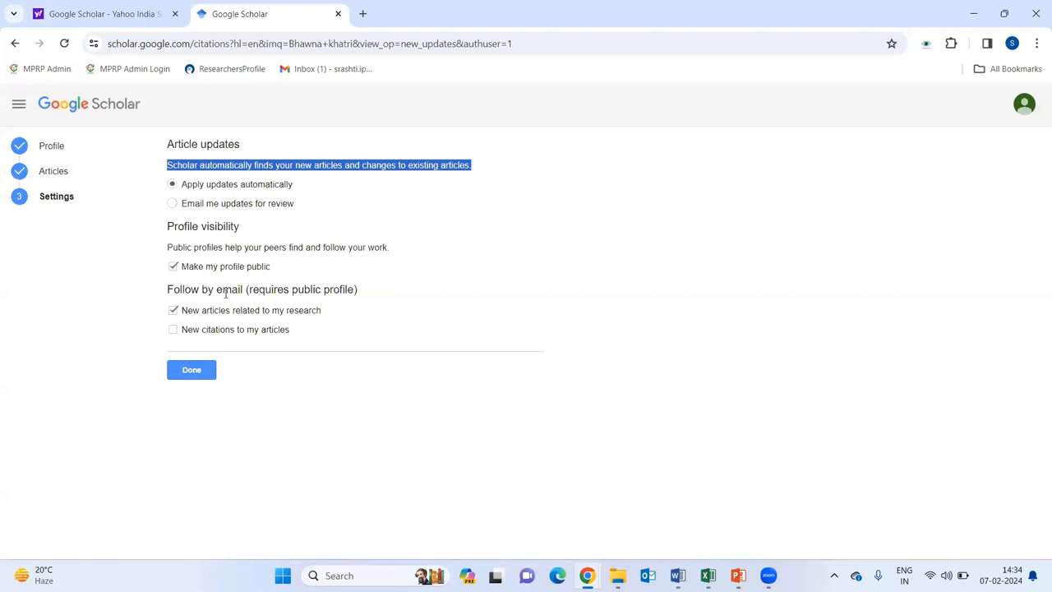
mouse_move(254, 311)
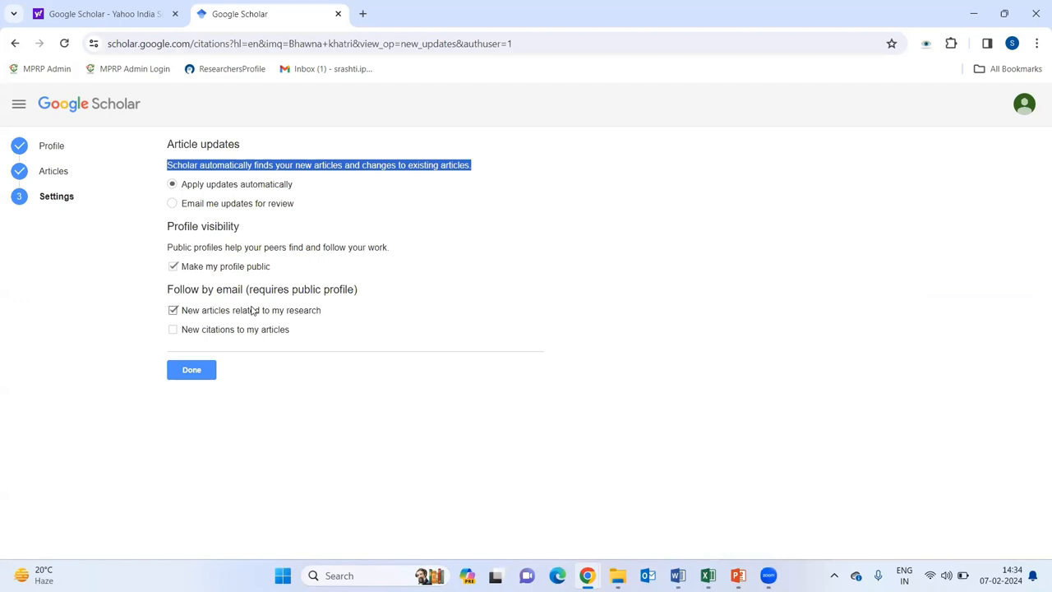
mouse_move(290, 316)
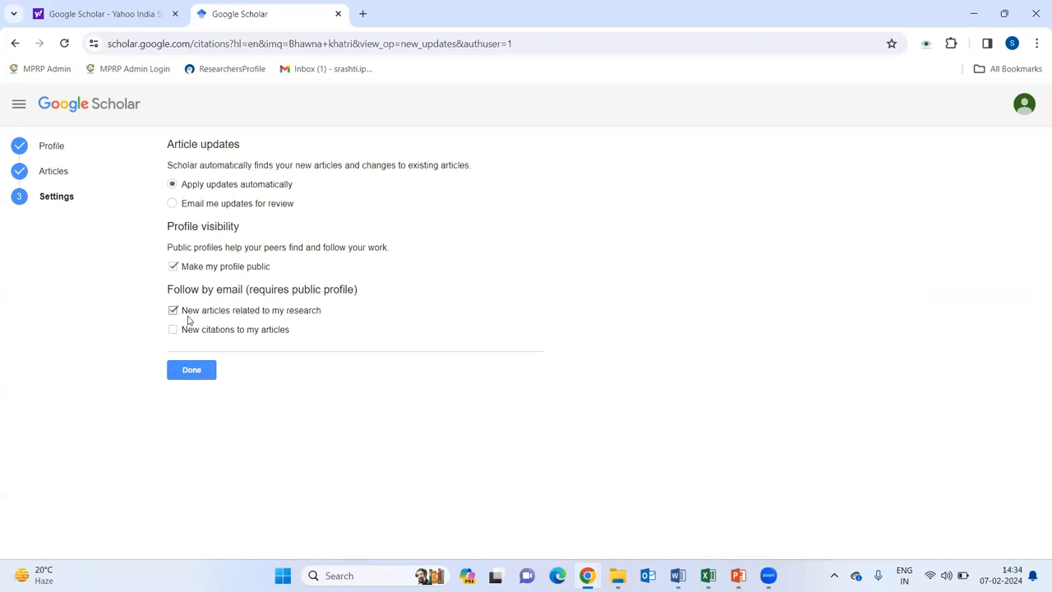
Step: Enable email alerts for new citations, keeping other defaults, and finish the settings step
click(175, 309)
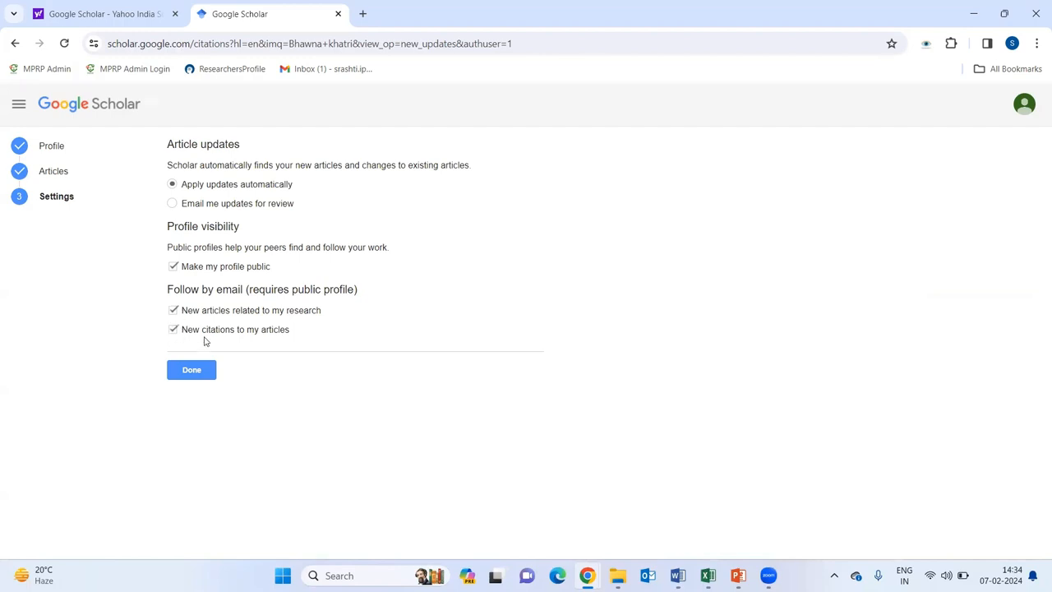
mouse_move(303, 332)
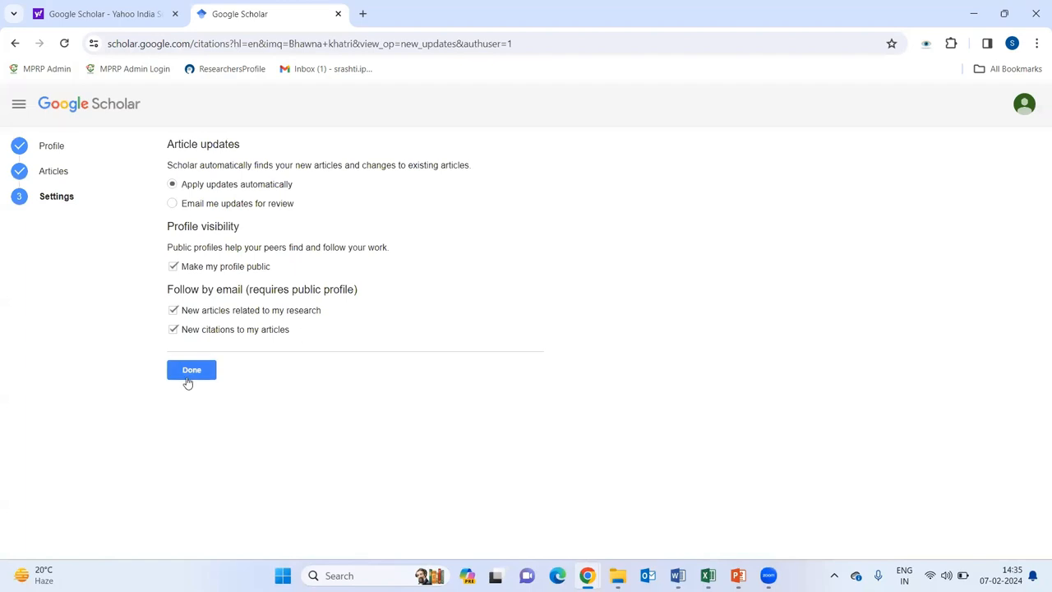
click(191, 370)
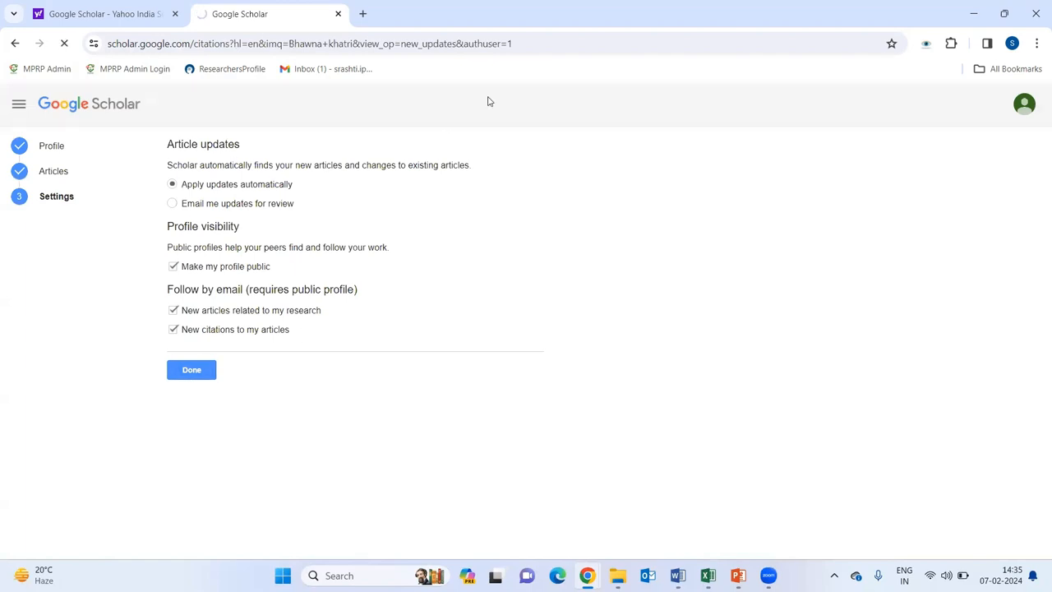
Step: Complete the profile and delete the wrong Bismuth vanadate article, leaving two articles
click(191, 370)
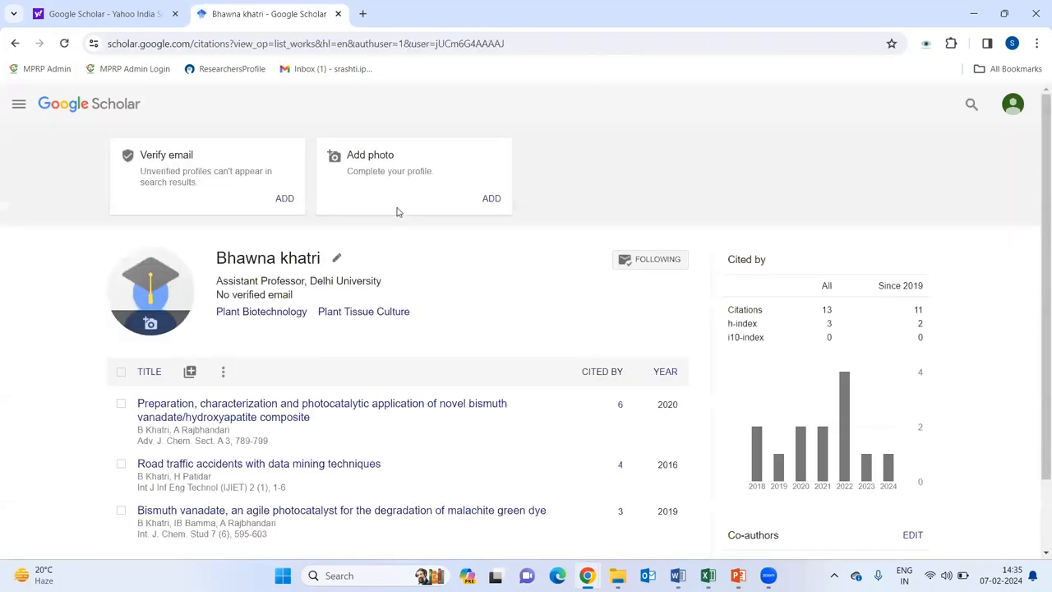
scroll(down, 3)
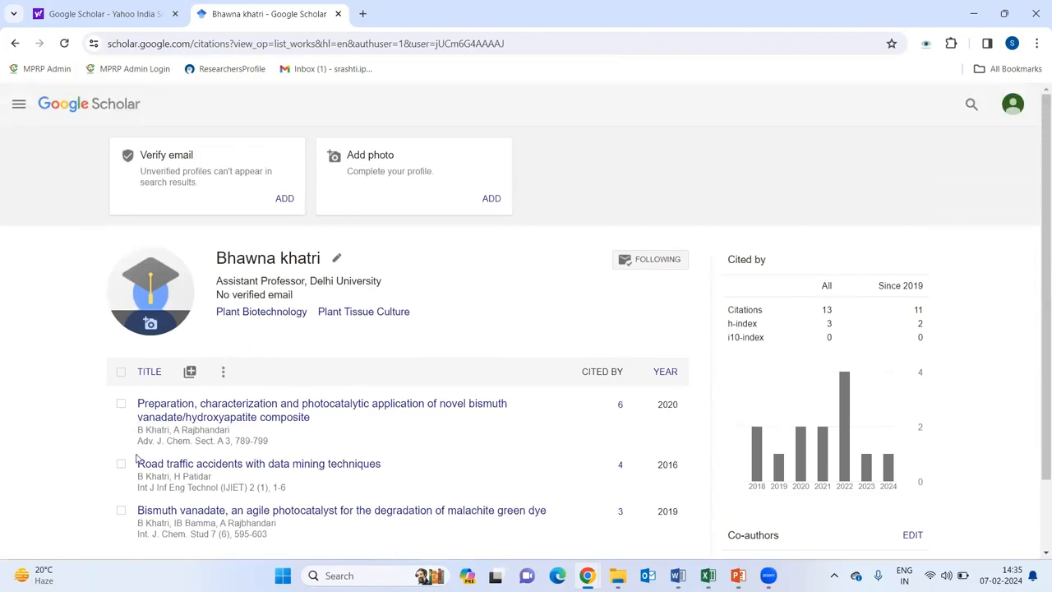
scroll(down, 3)
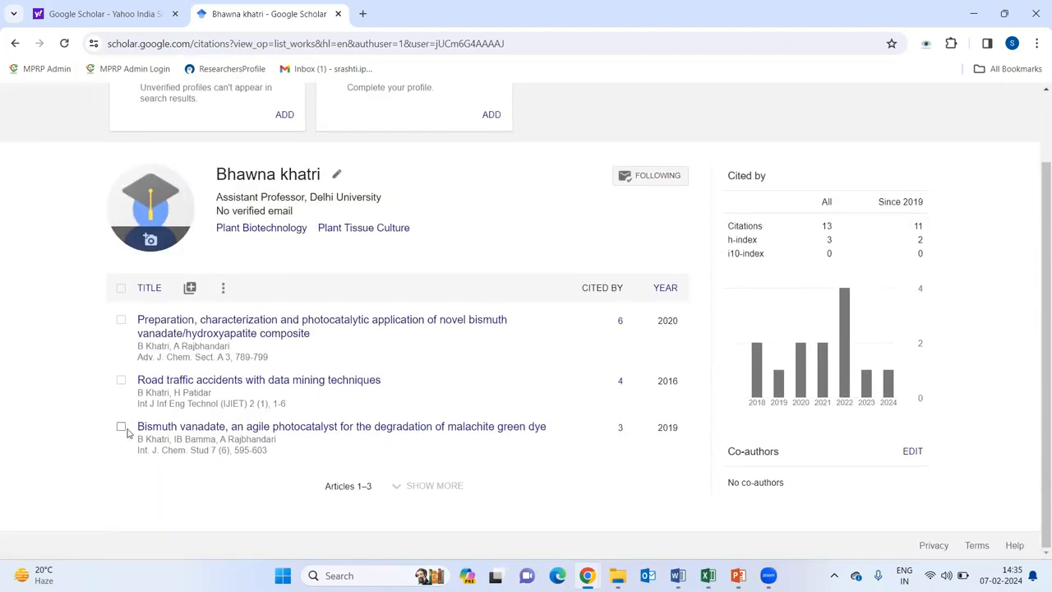
click(122, 425)
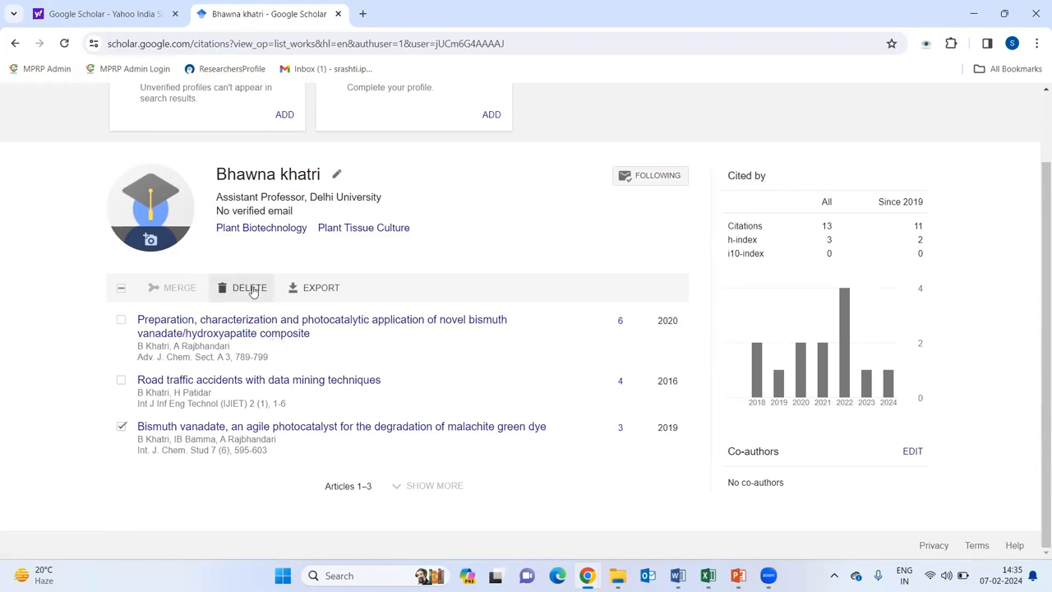
click(248, 286)
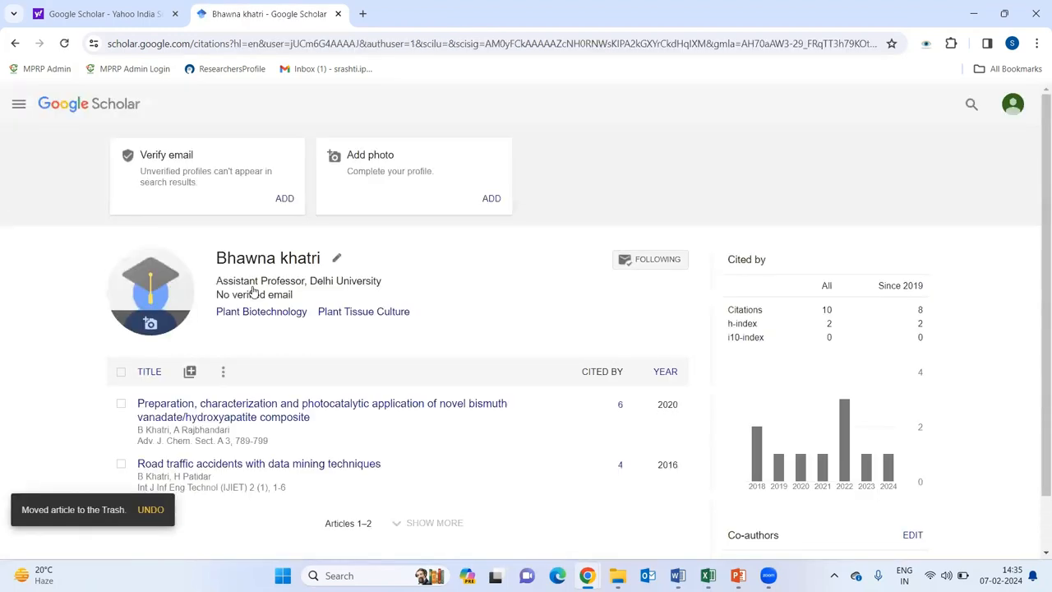
mouse_move(254, 319)
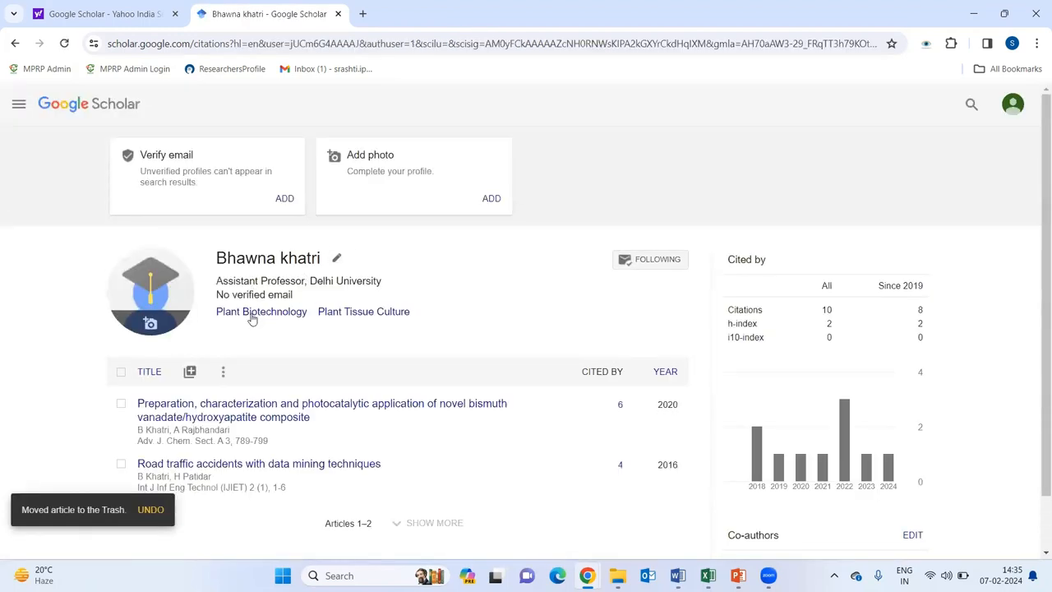
click(191, 371)
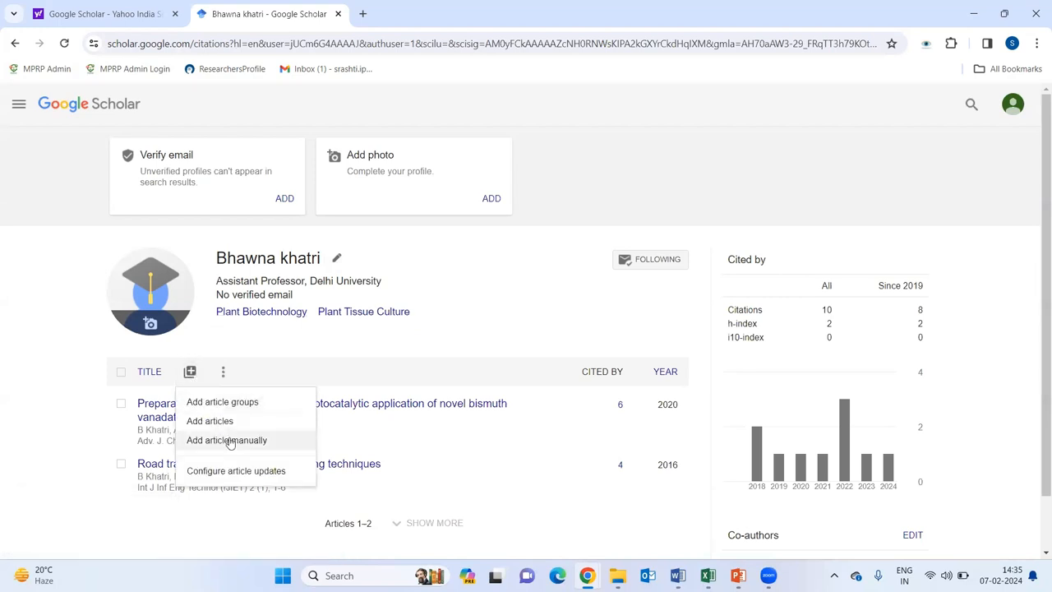
click(226, 441)
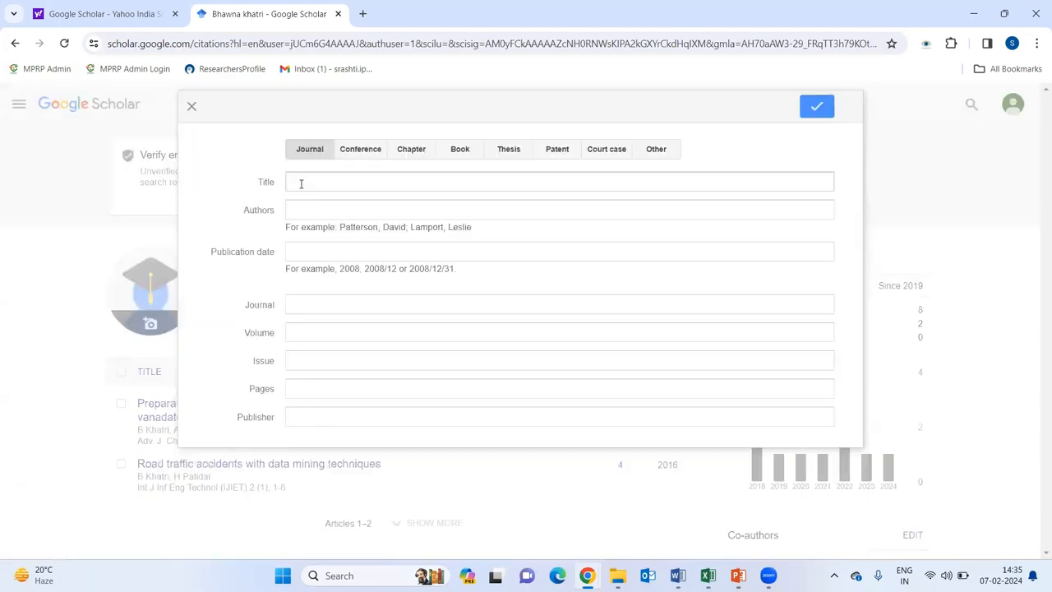
click(560, 181)
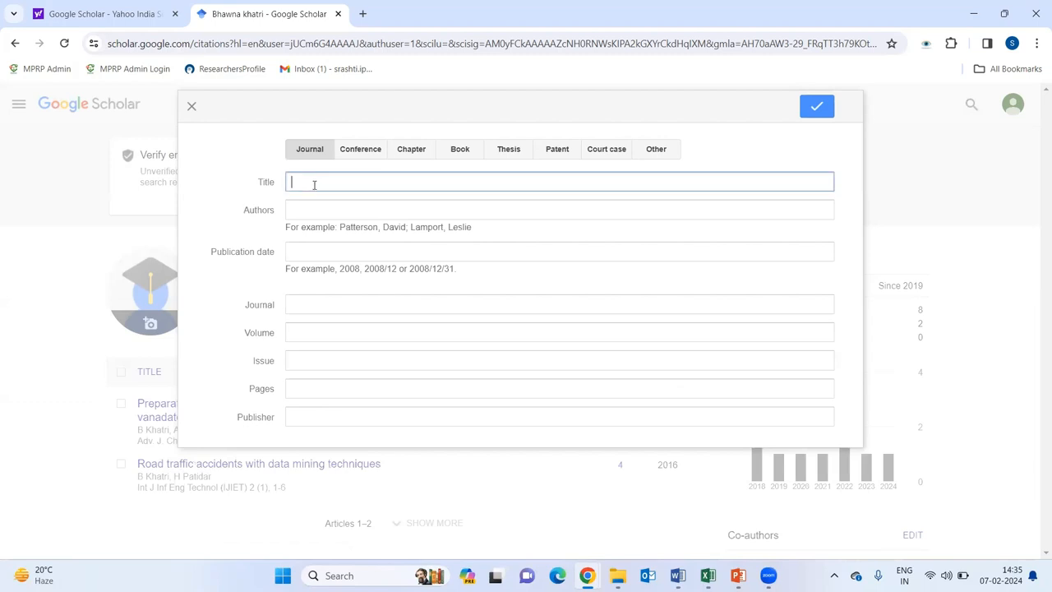
click(559, 210)
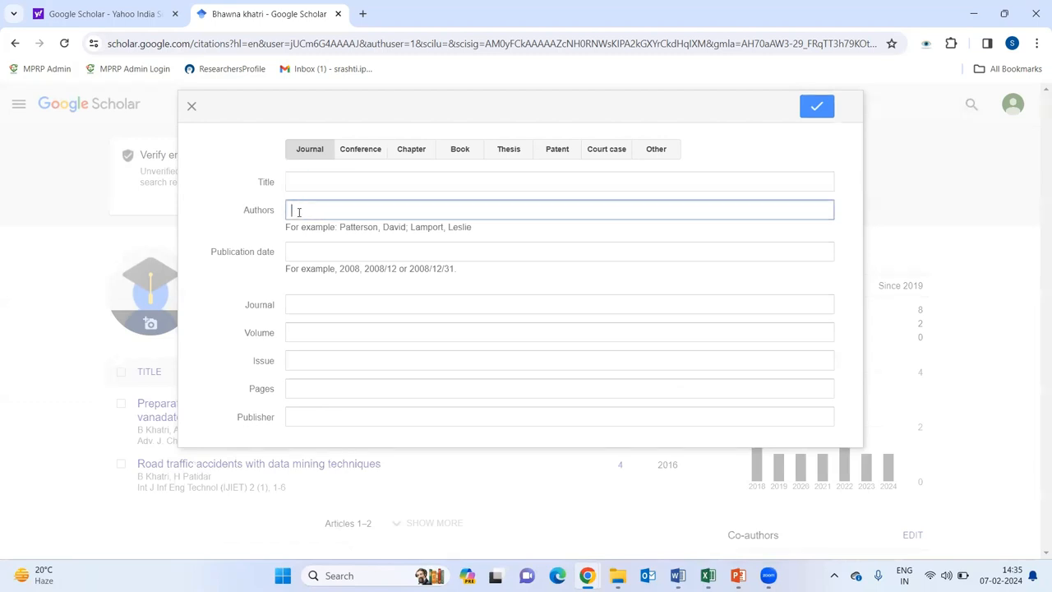
click(561, 252)
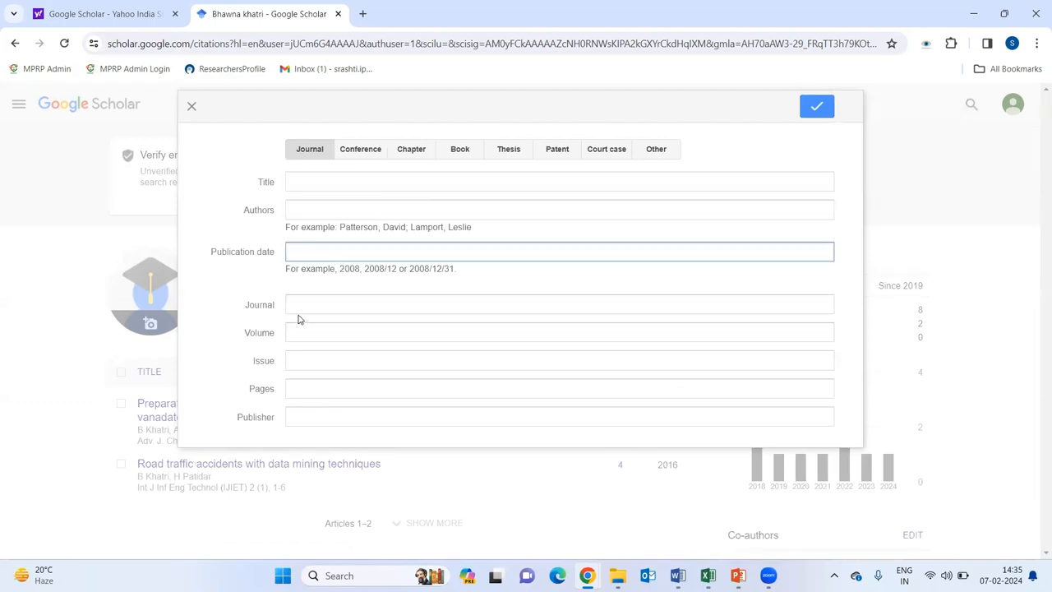
click(561, 332)
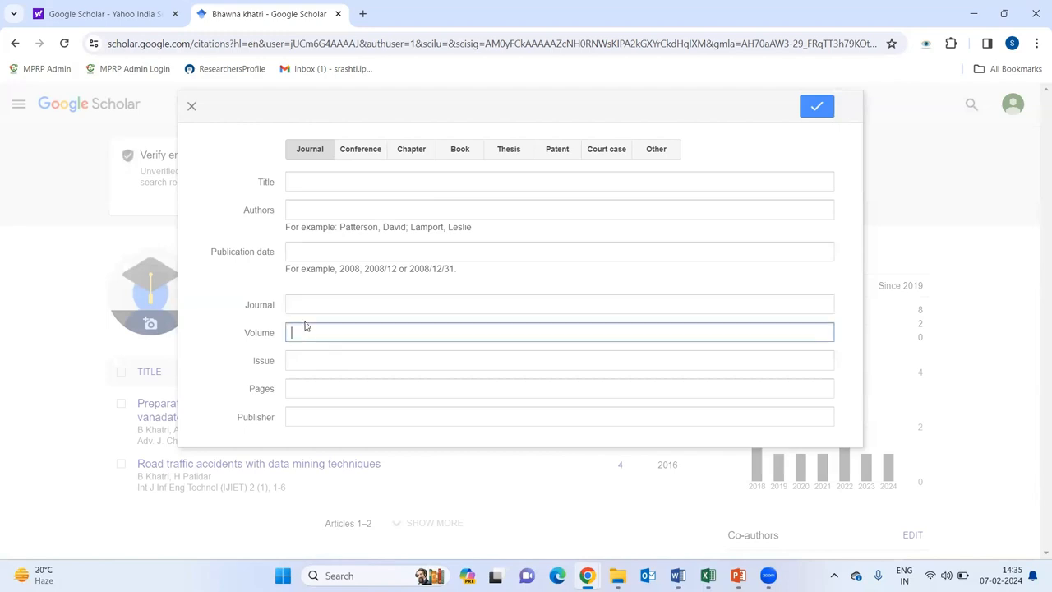
click(559, 388)
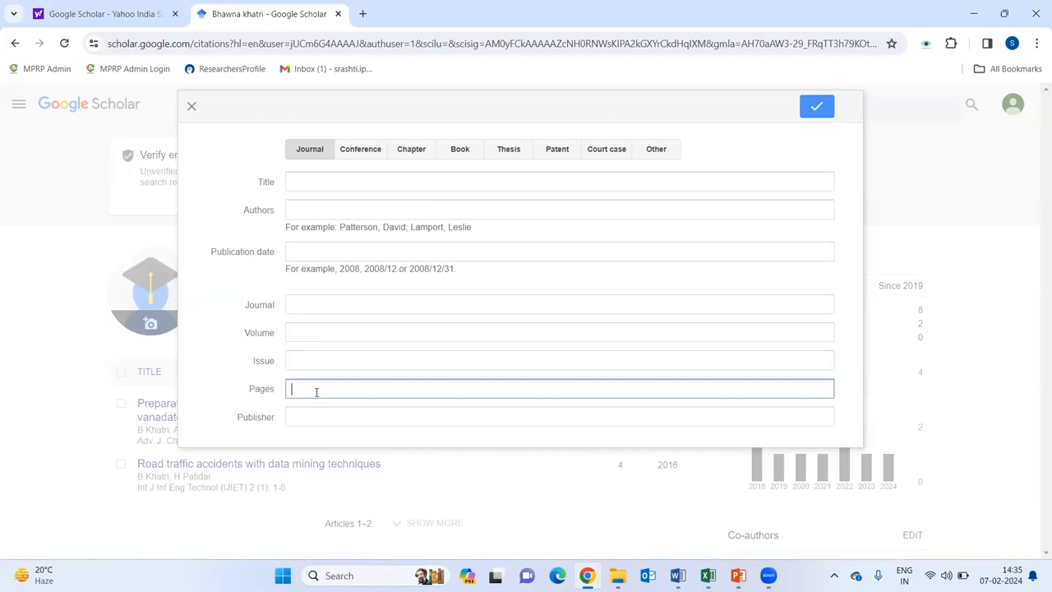
click(559, 417)
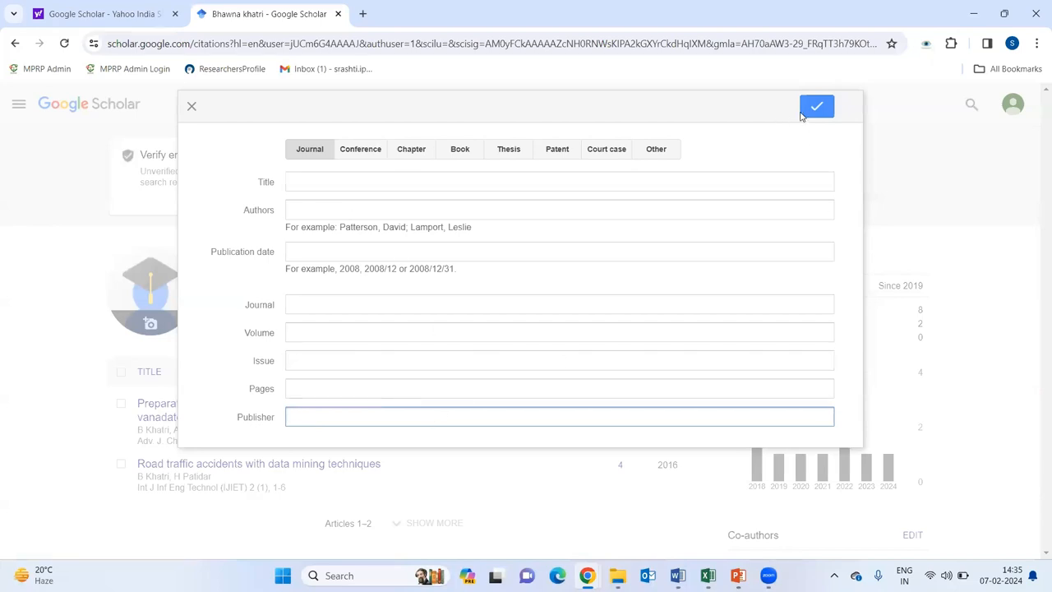
click(817, 105)
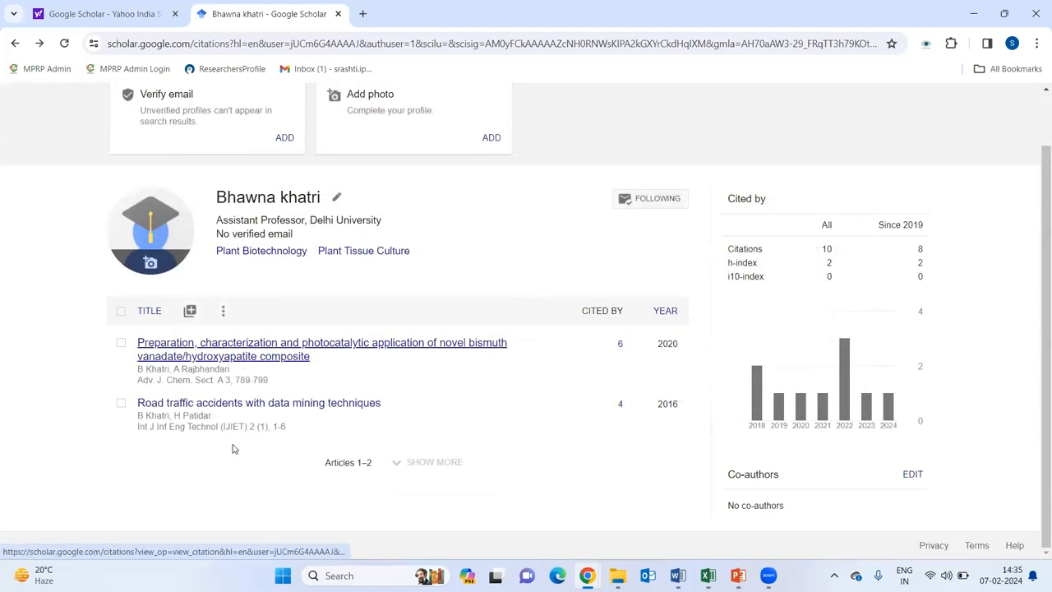
mouse_move(289, 469)
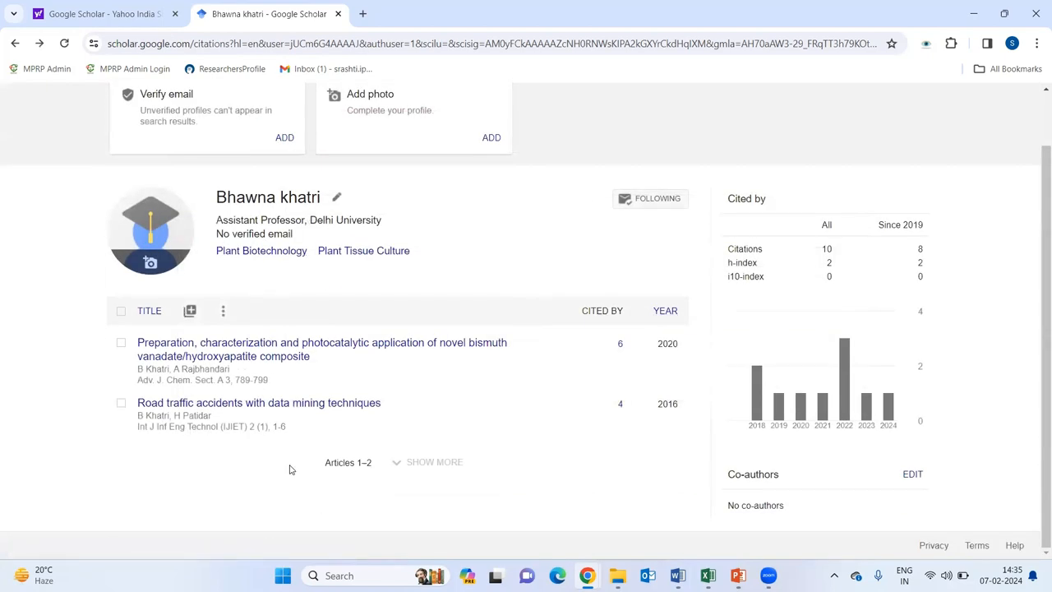
mouse_move(804, 249)
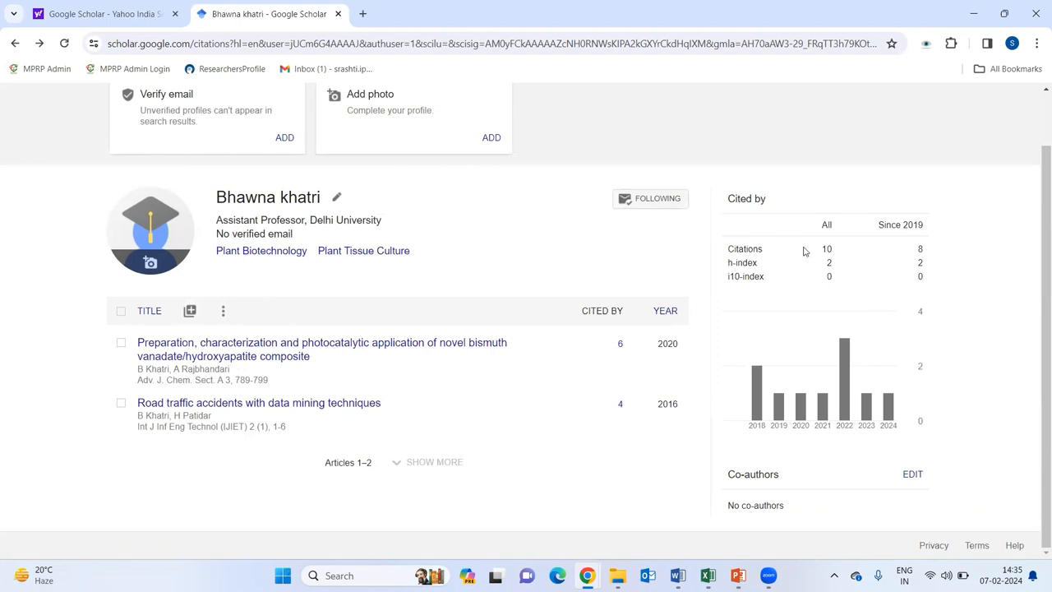
mouse_move(822, 248)
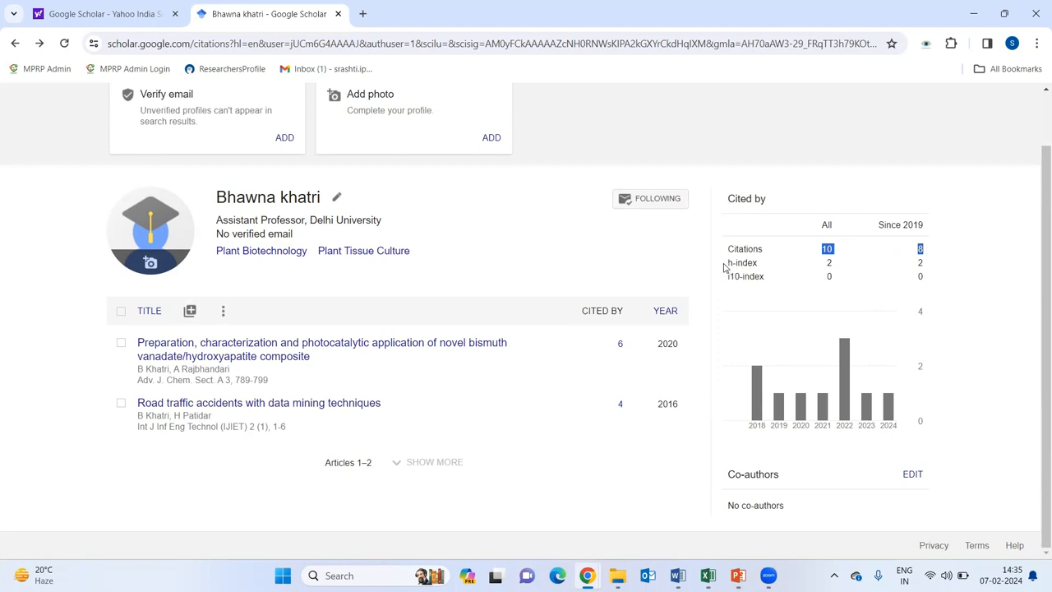
mouse_move(173, 79)
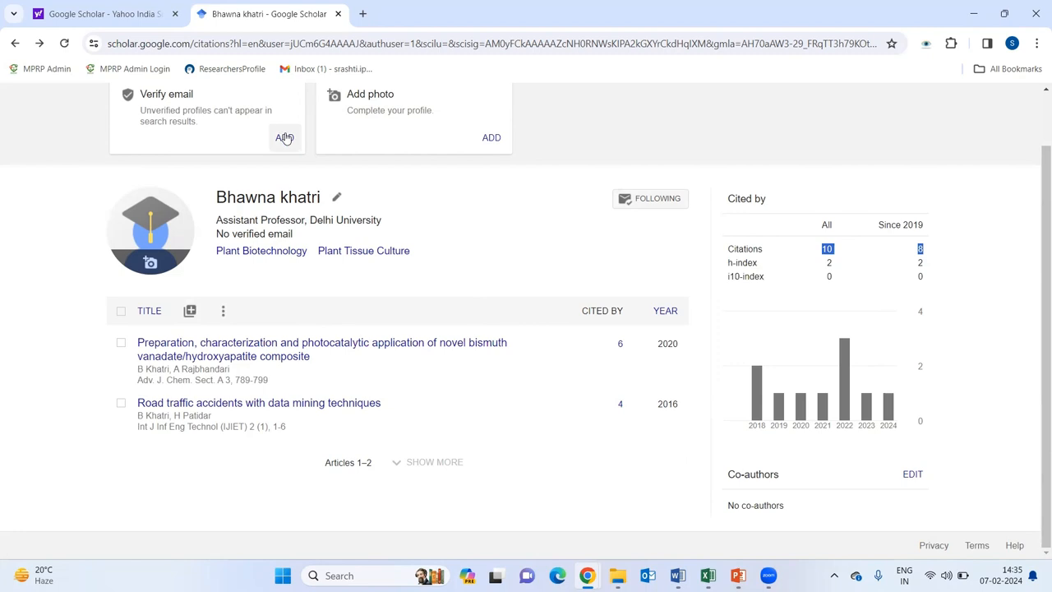
mouse_move(490, 138)
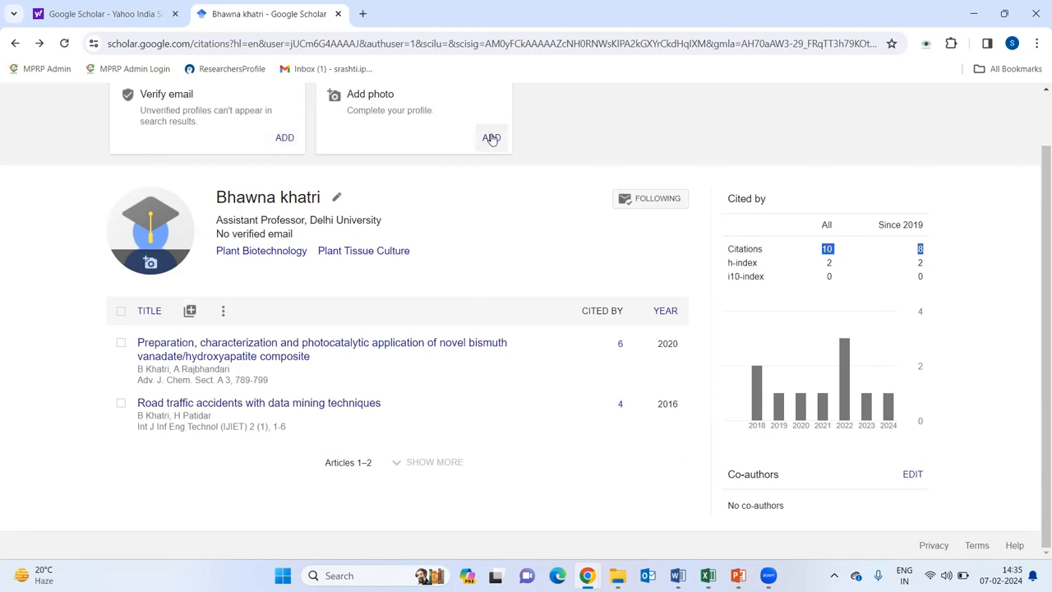
mouse_move(323, 255)
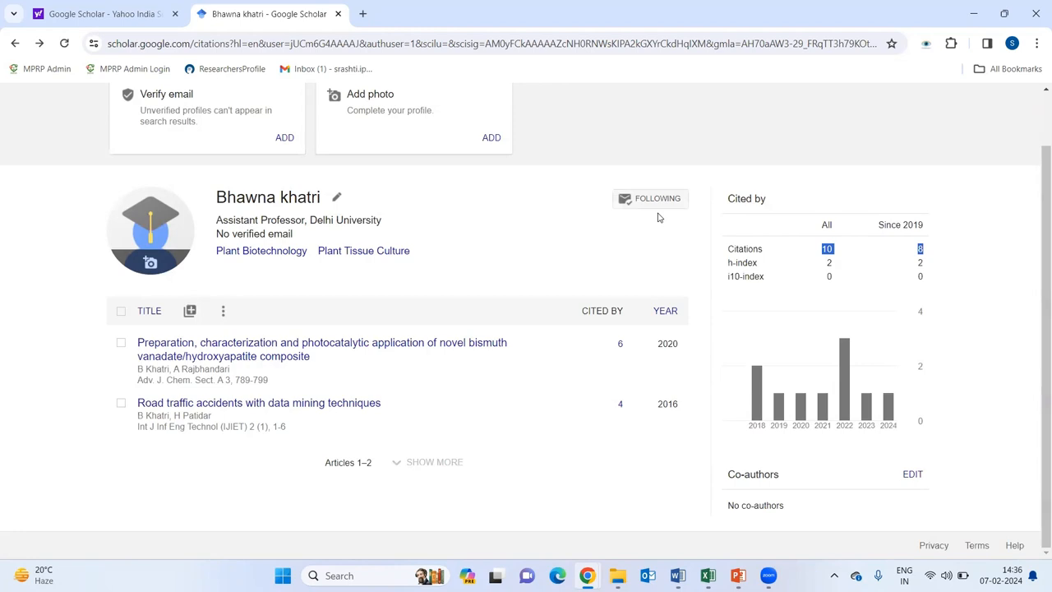
mouse_move(766, 121)
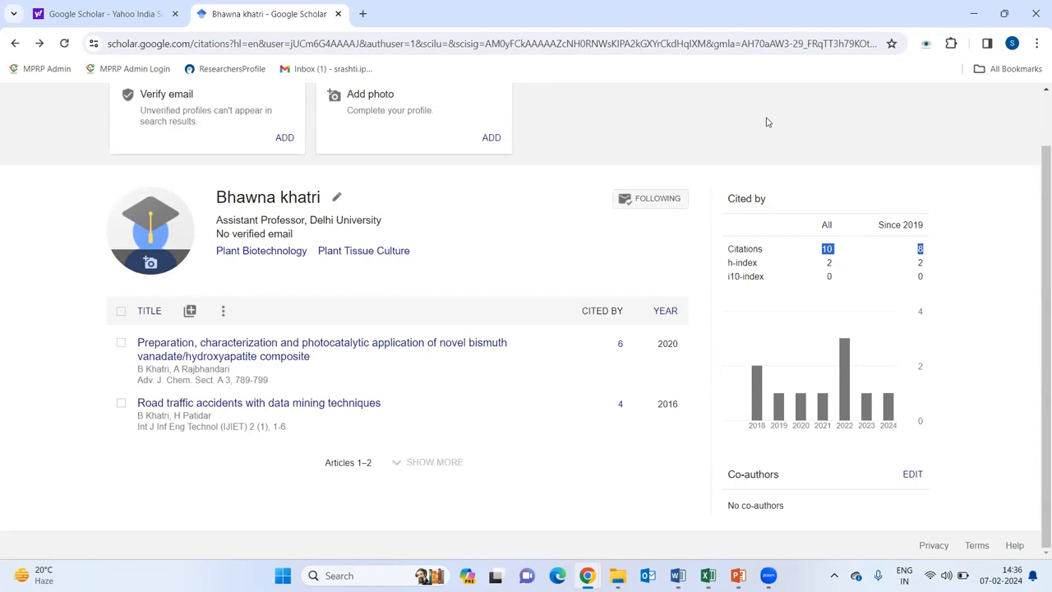
mouse_move(746, 453)
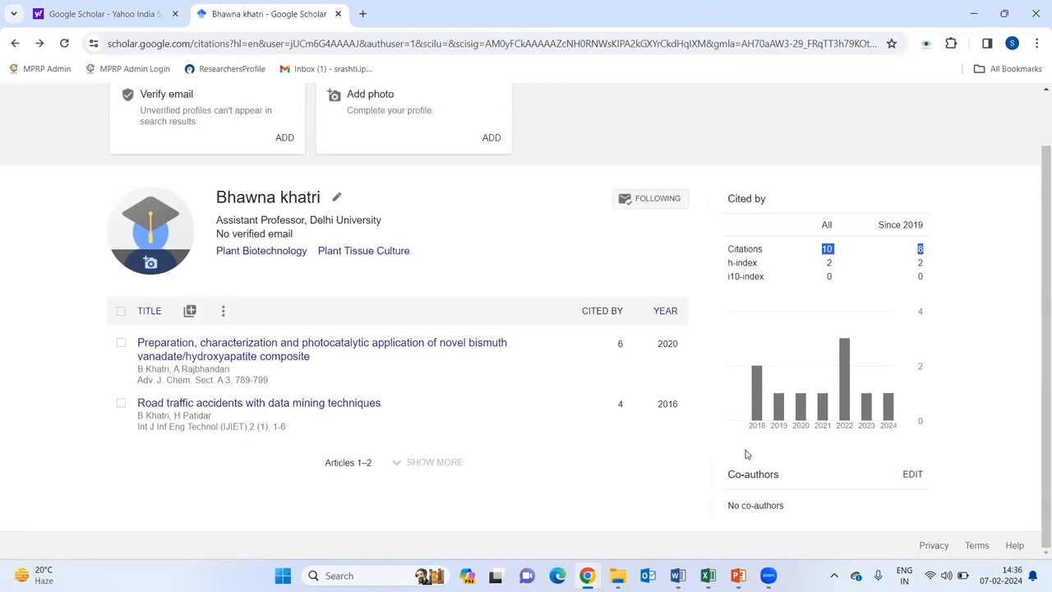